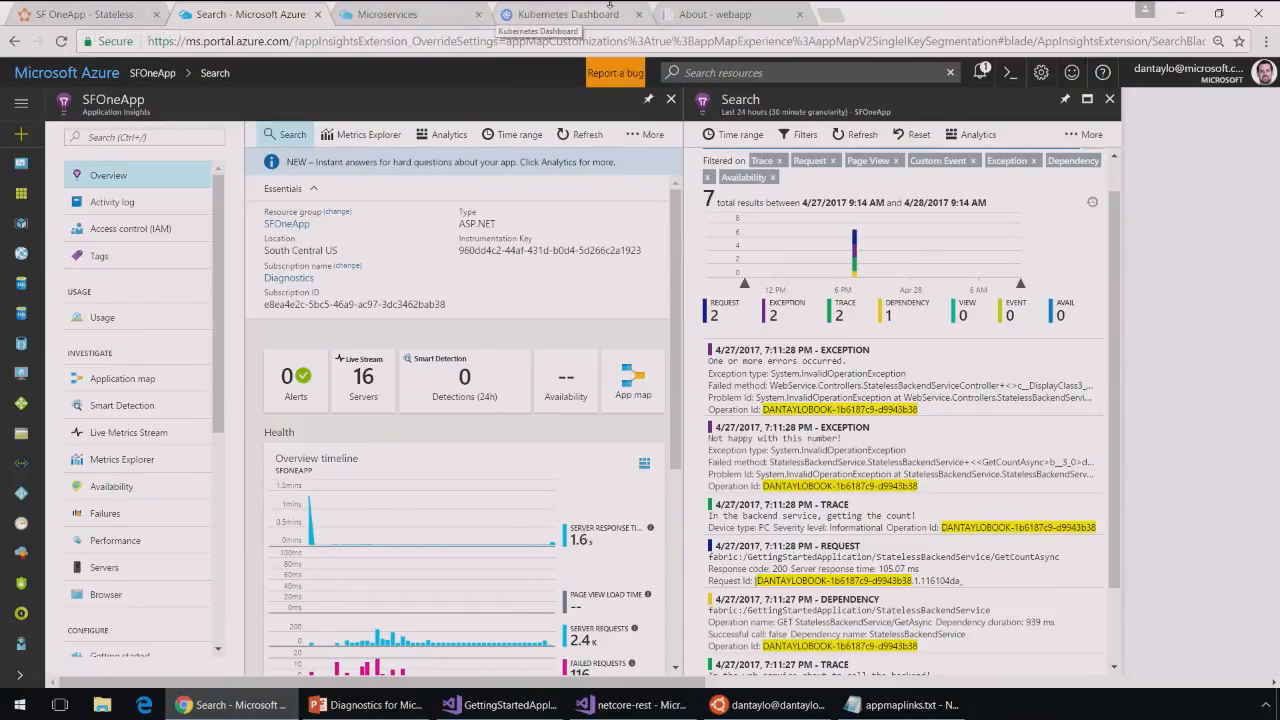
Bring up the Kubernetes Dashboard's Pods list
{"action": "left_click", "coordinate": [570, 14]}
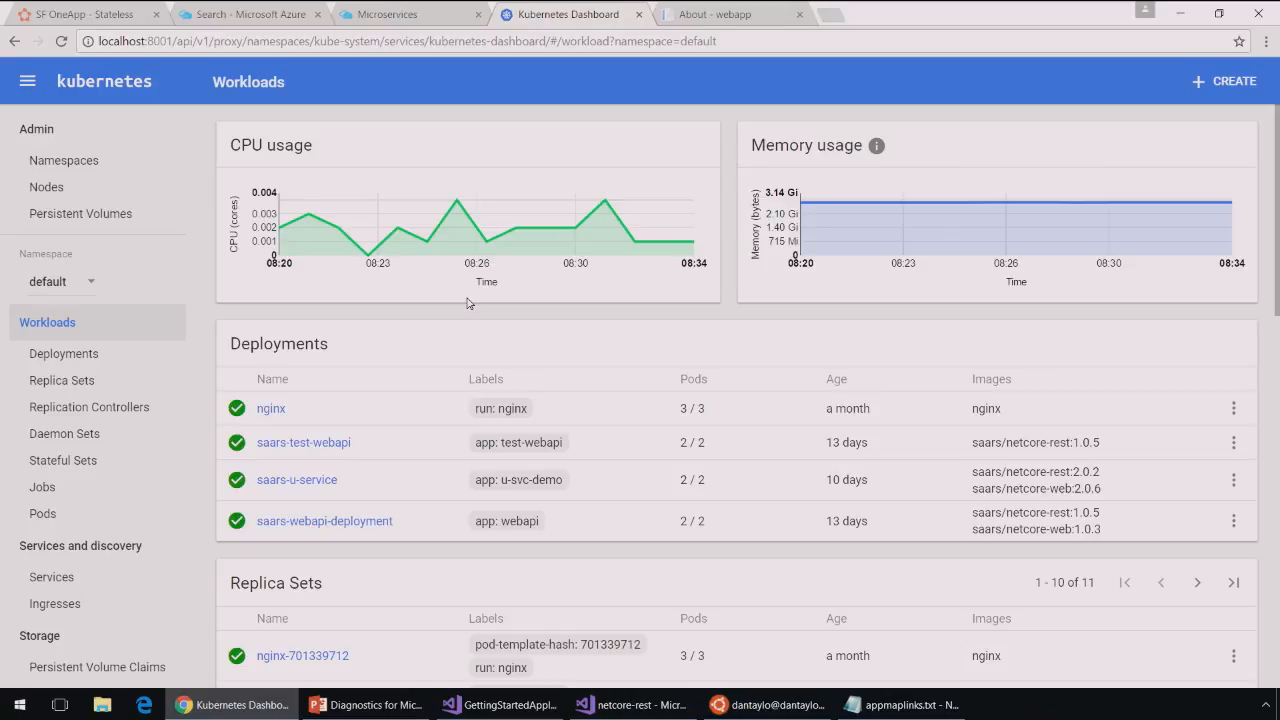
{"action": "left_click", "coordinate": [42, 512]}
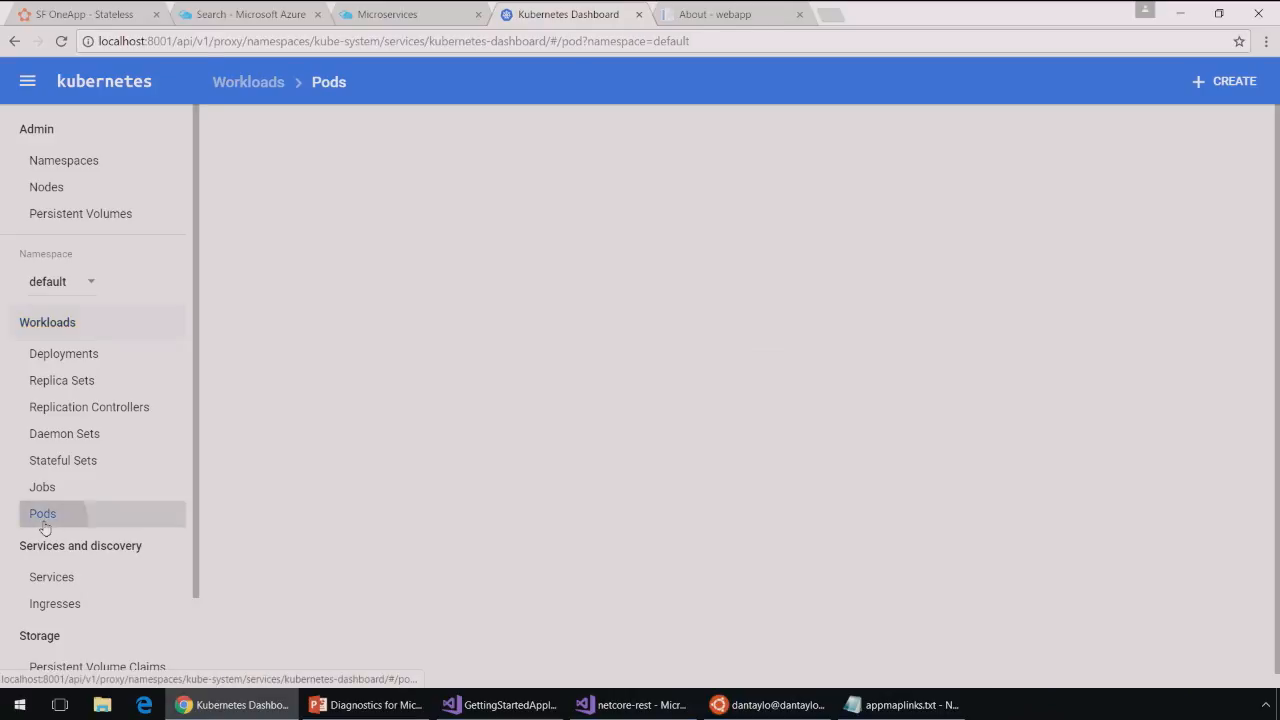
{"action": "left_click", "coordinate": [42, 512]}
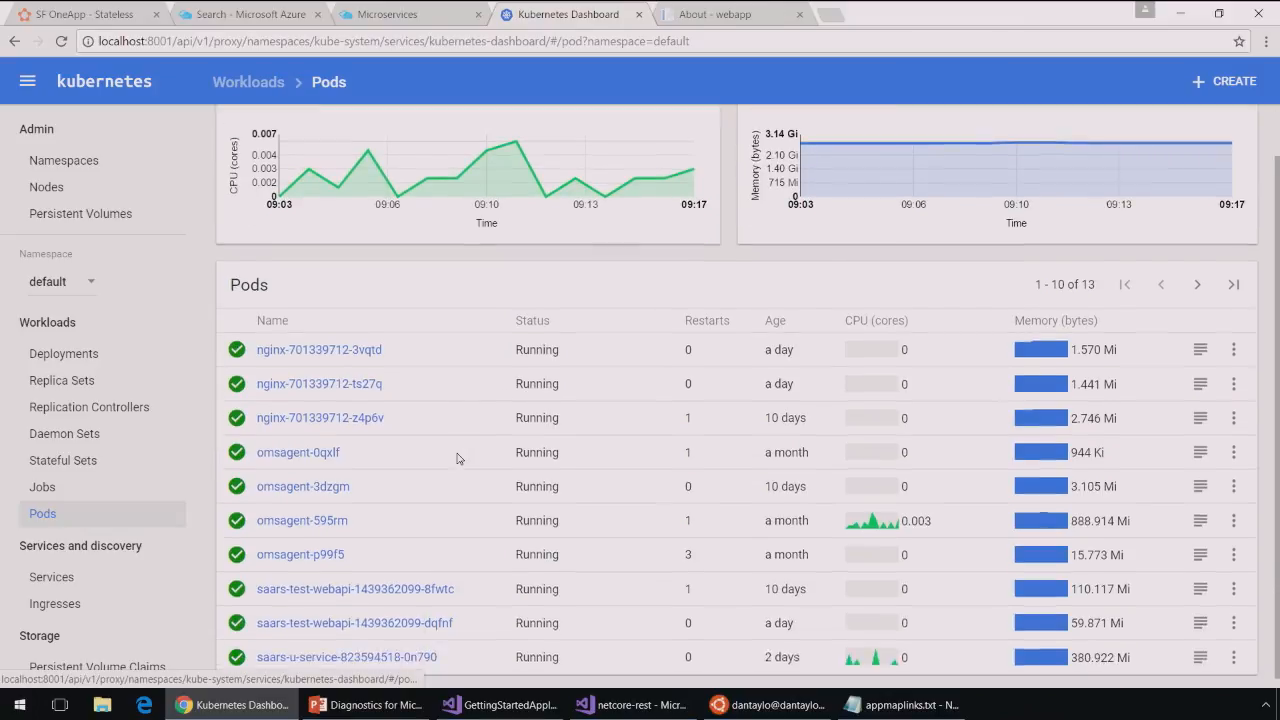
{"action": "left_click", "coordinate": [344, 656]}
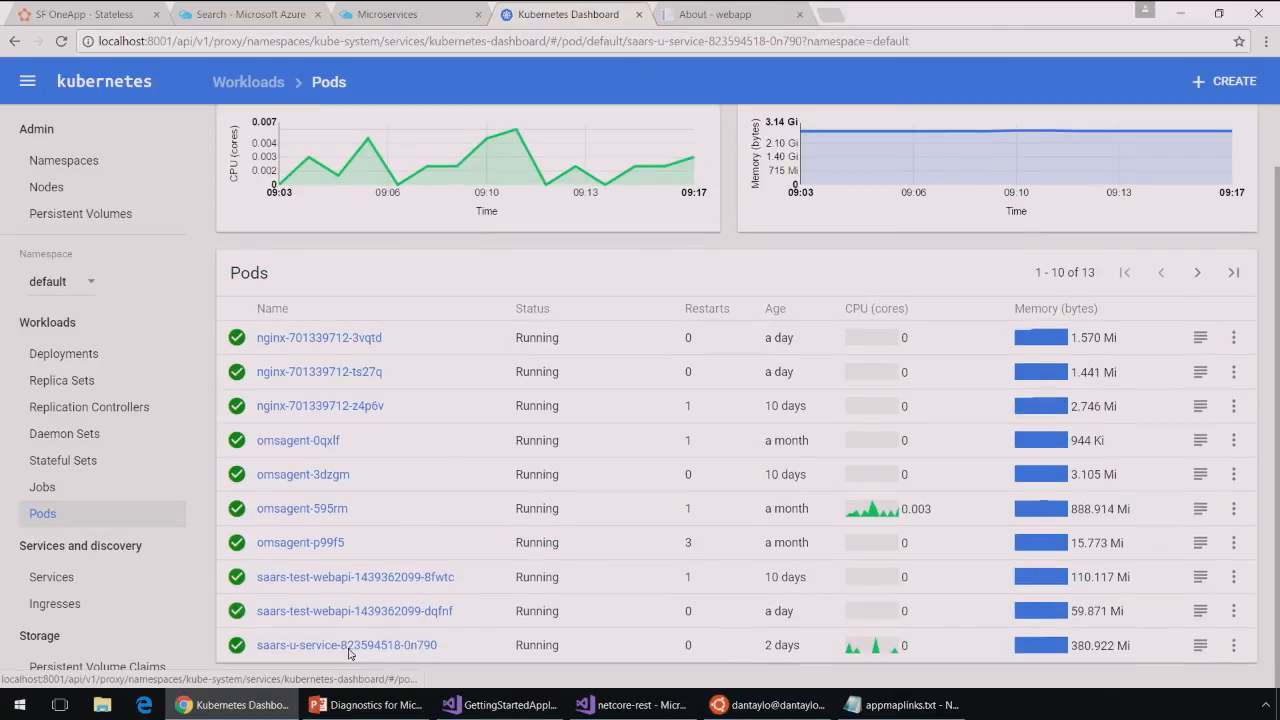
{"action": "left_click", "coordinate": [346, 644]}
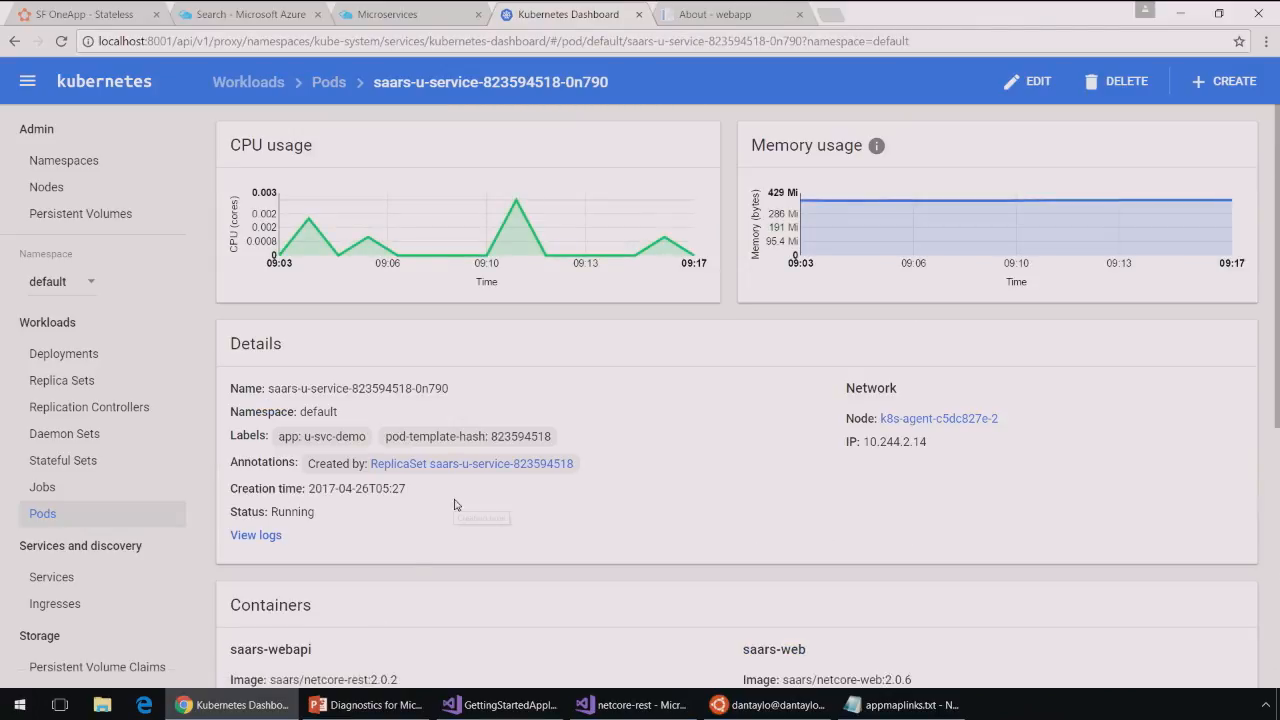
{"action": "scroll", "scroll_direction": "down", "scroll_amount": 3}
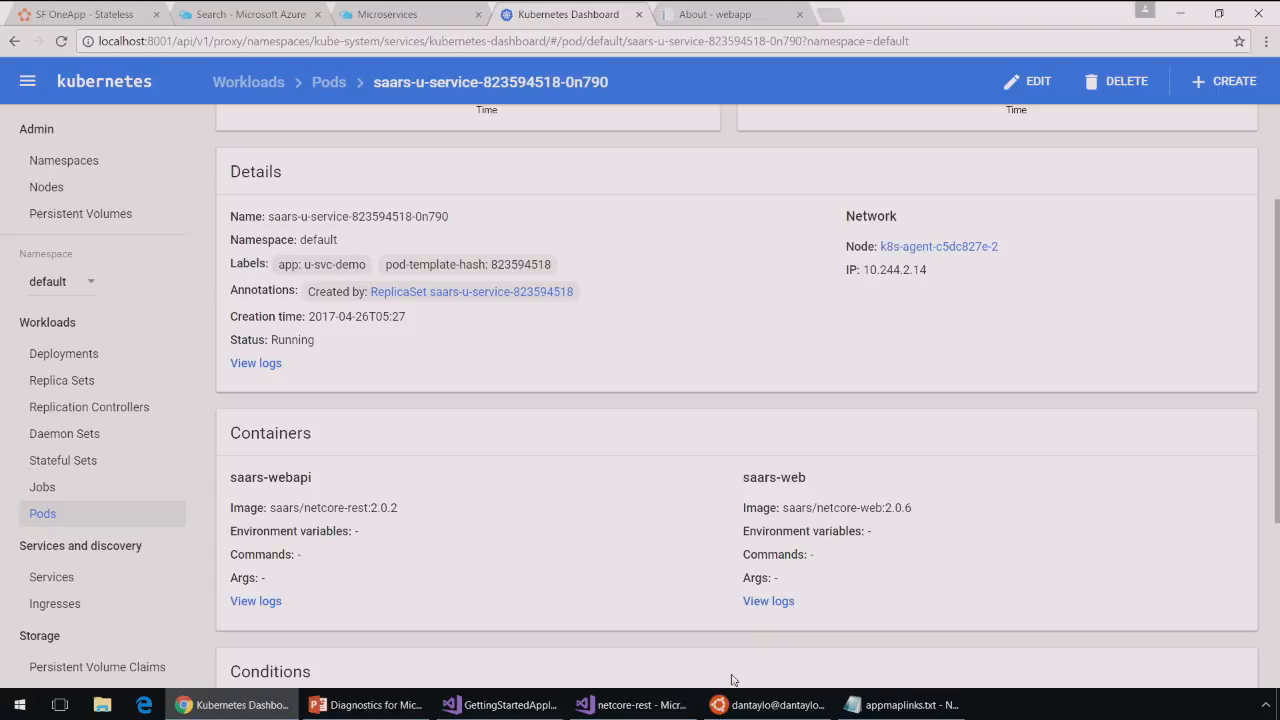
{"action": "left_click", "coordinate": [766, 704]}
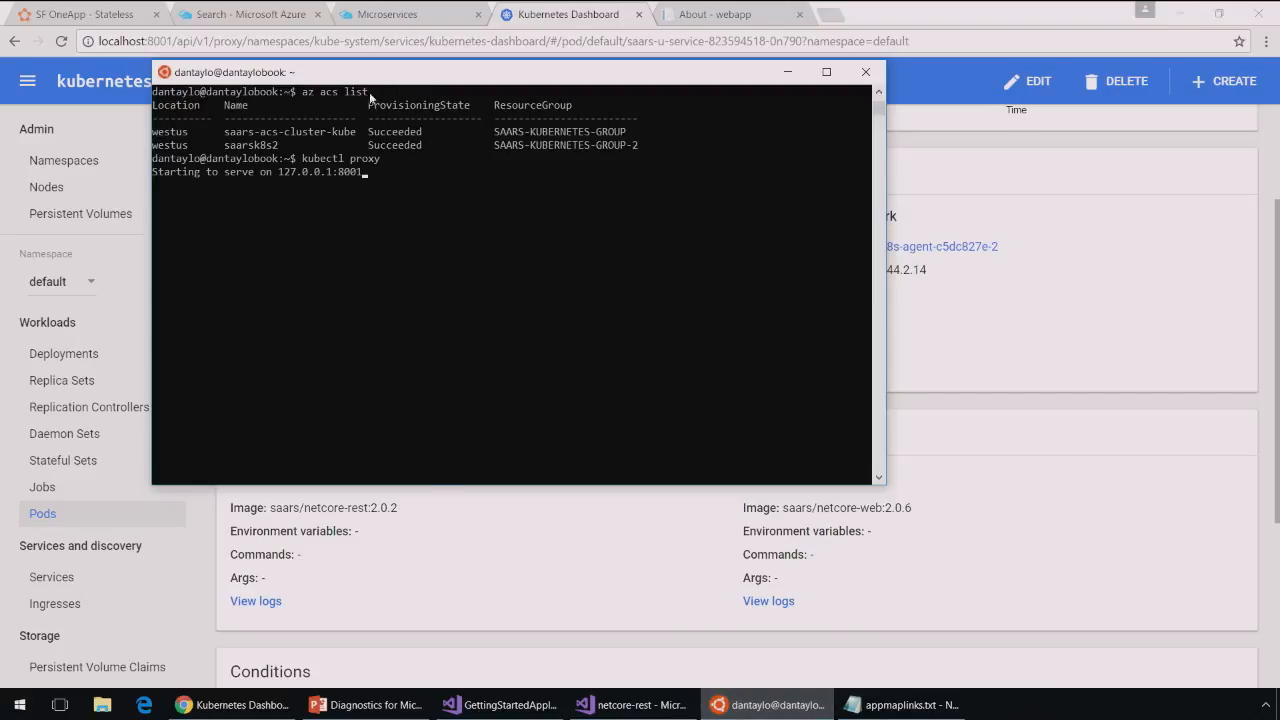
{"action": "mouse_move", "coordinate": [196, 144]}
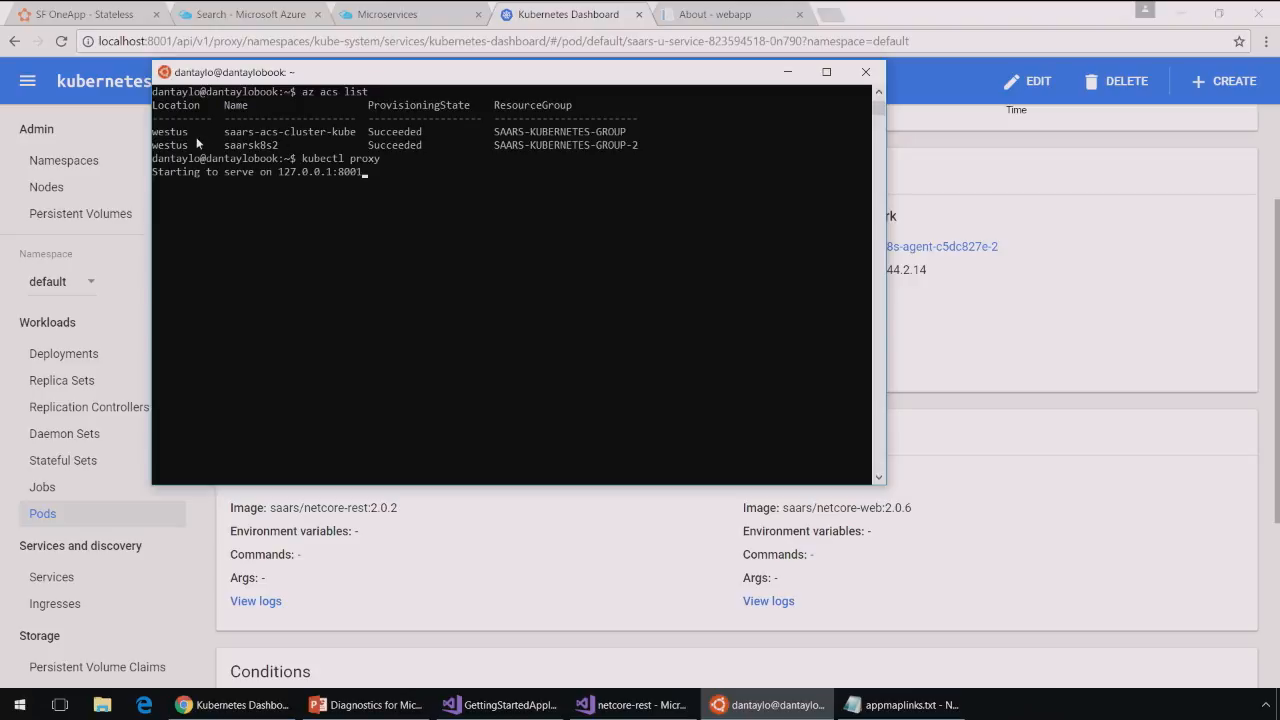
{"action": "mouse_move", "coordinate": [356, 136]}
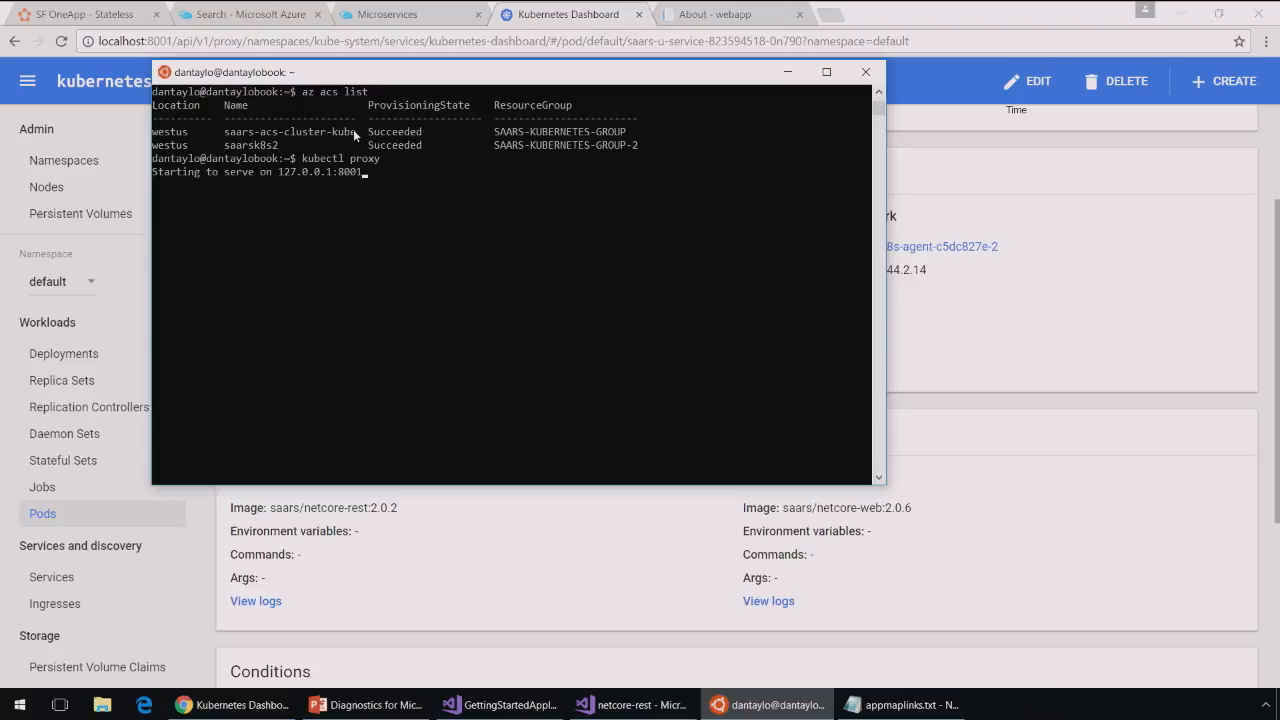
{"action": "mouse_move", "coordinate": [316, 170]}
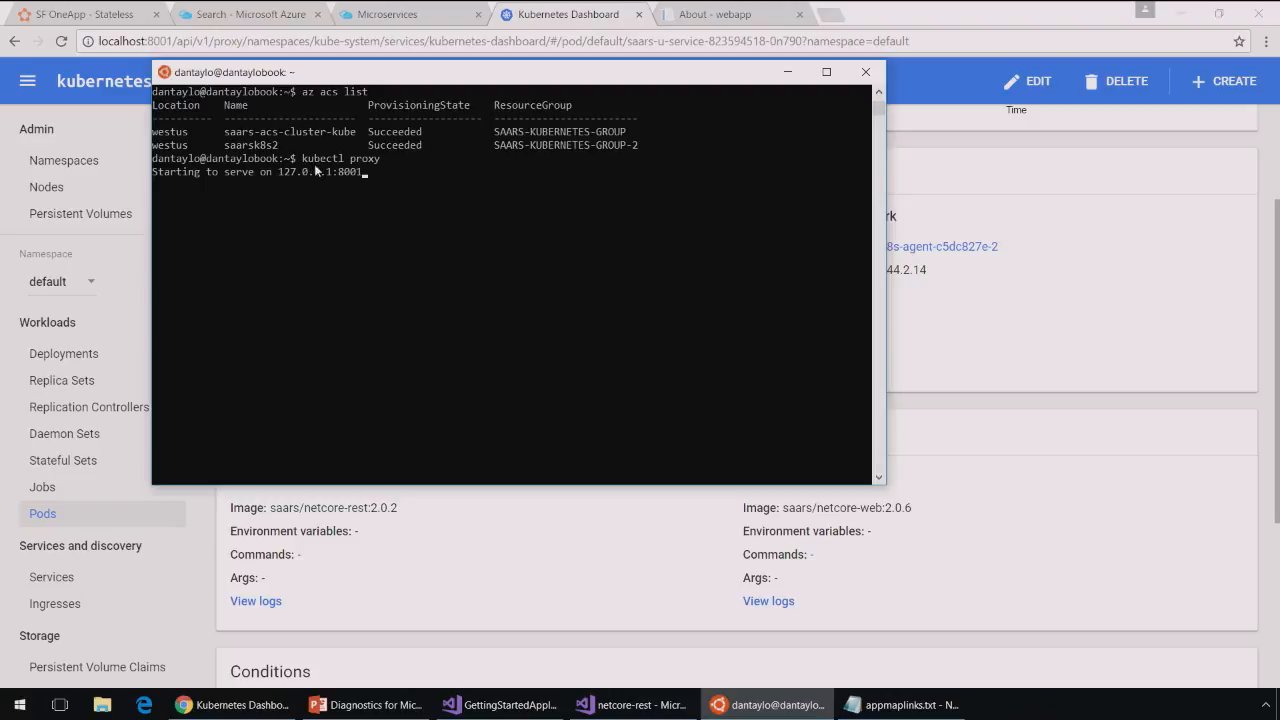
{"action": "mouse_move", "coordinate": [362, 224]}
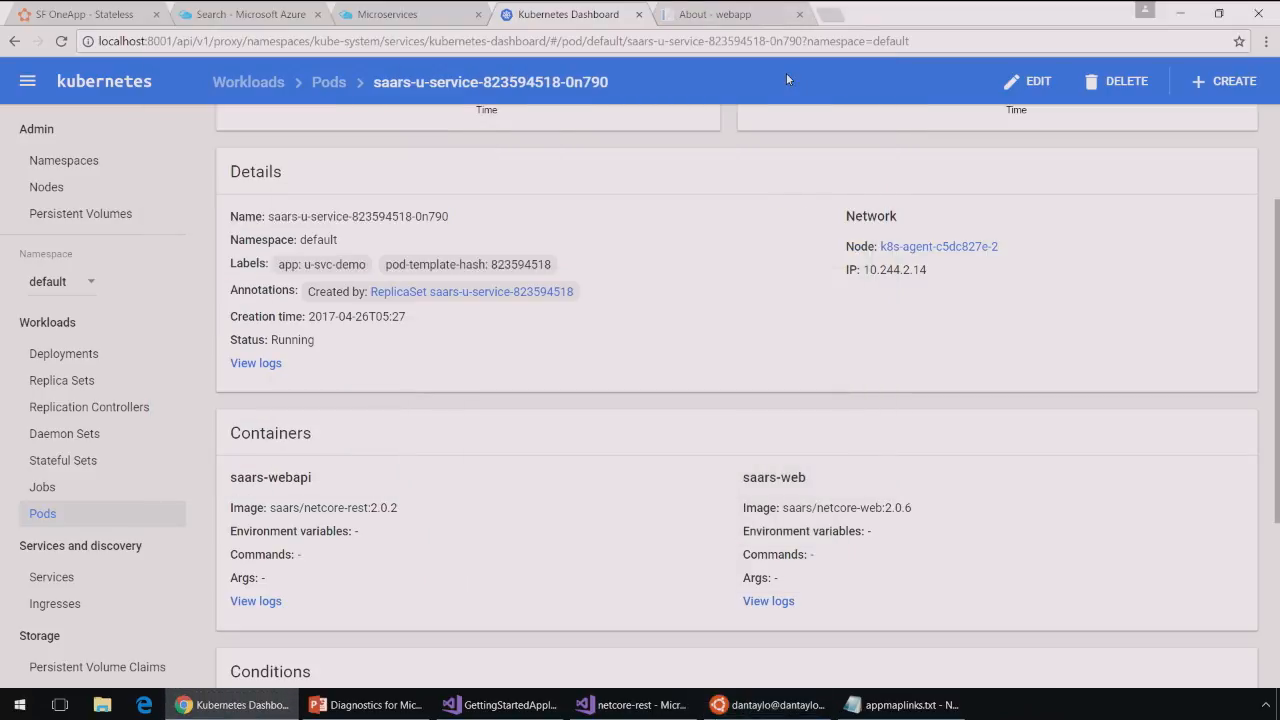
Reload the webapp About page and scroll to its IP addresses and hit results
{"action": "left_click", "coordinate": [736, 14]}
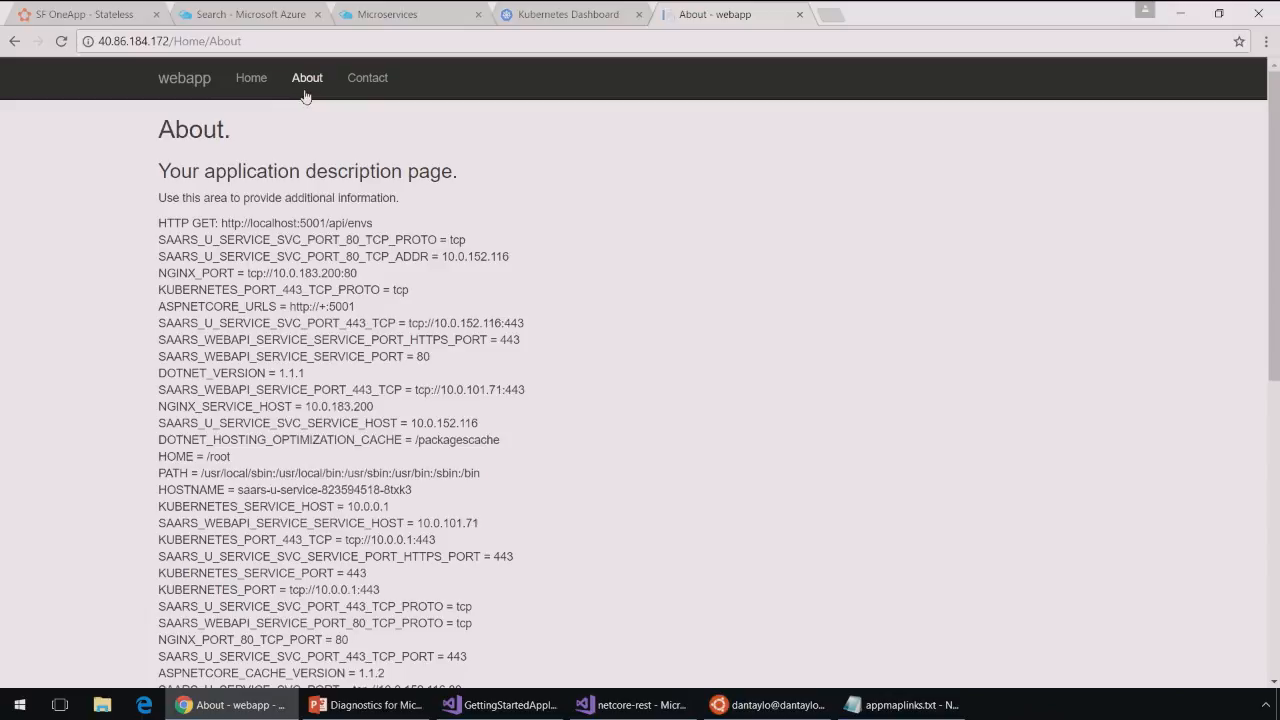
{"action": "left_click", "coordinate": [306, 76]}
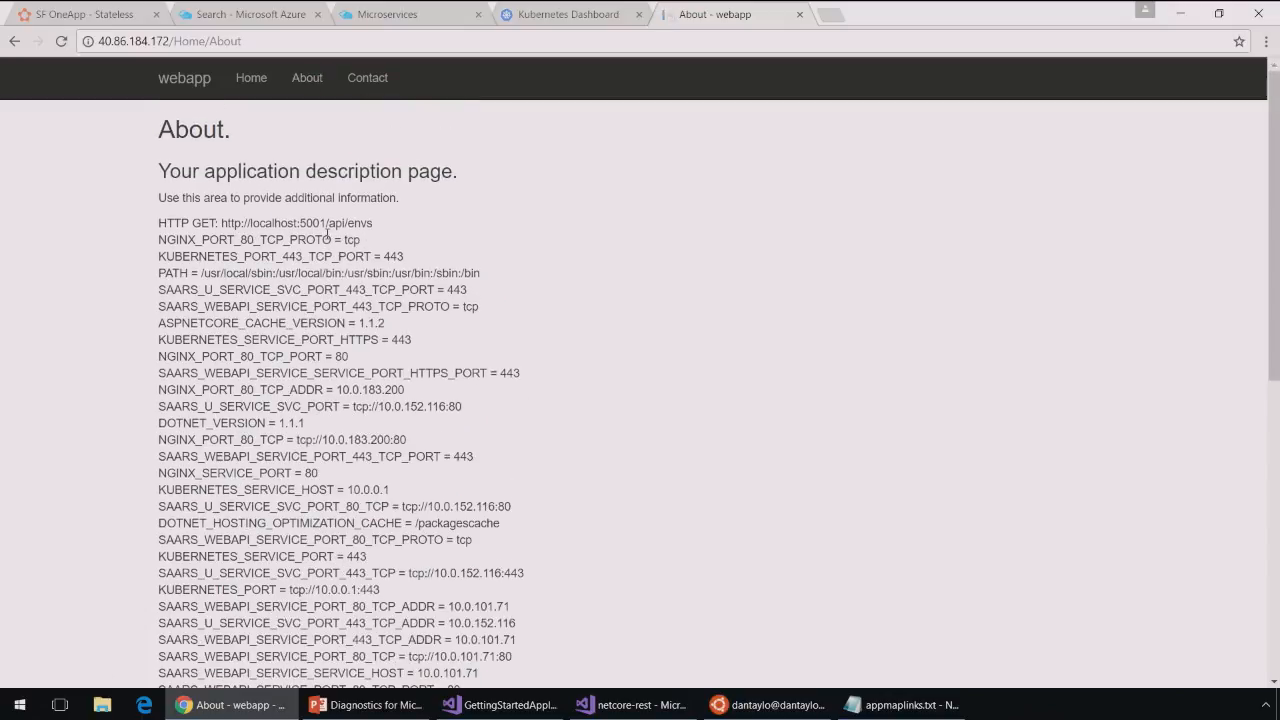
{"action": "scroll", "scroll_direction": "down", "scroll_amount": 3}
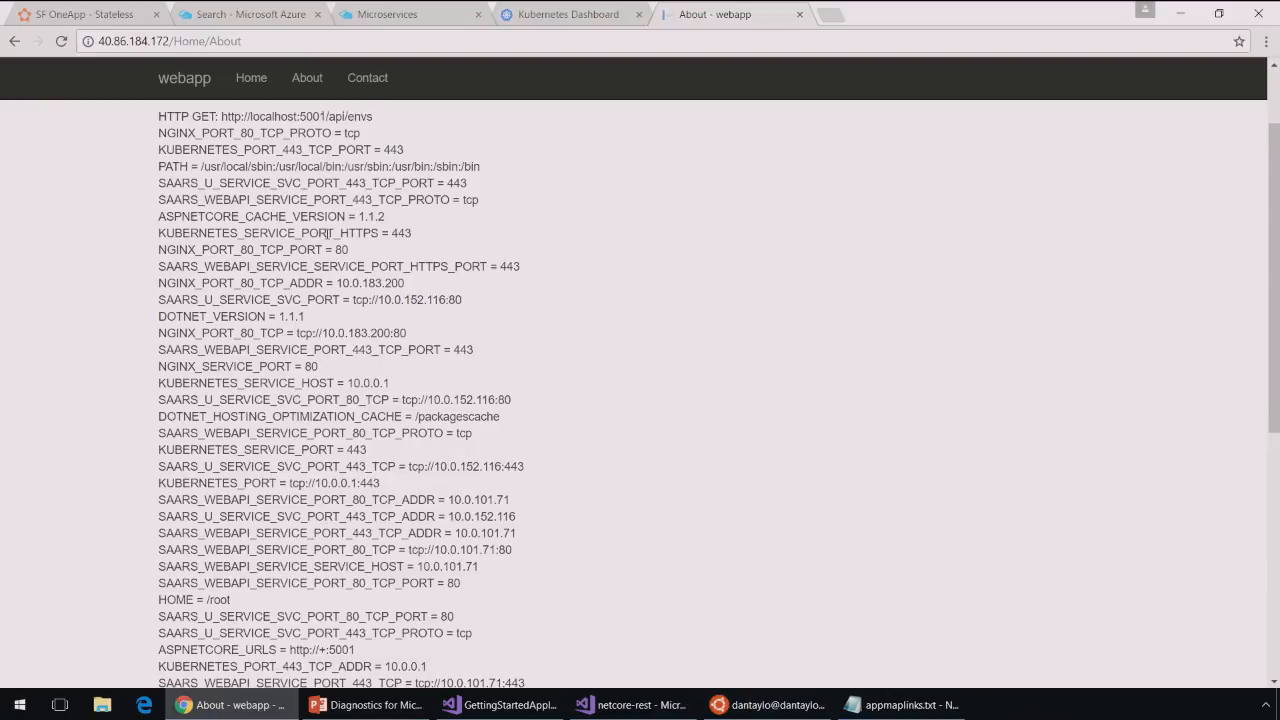
{"action": "scroll", "scroll_direction": "down", "scroll_amount": 3}
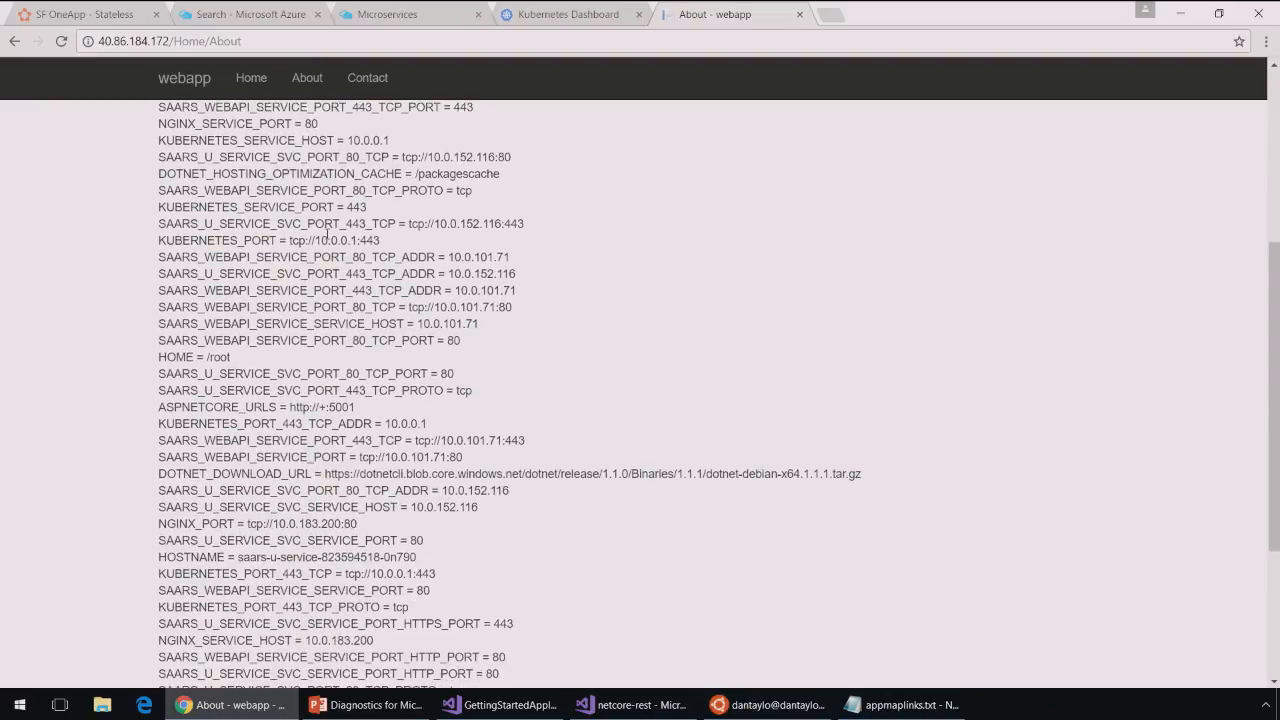
{"action": "scroll", "scroll_direction": "down", "scroll_amount": 3}
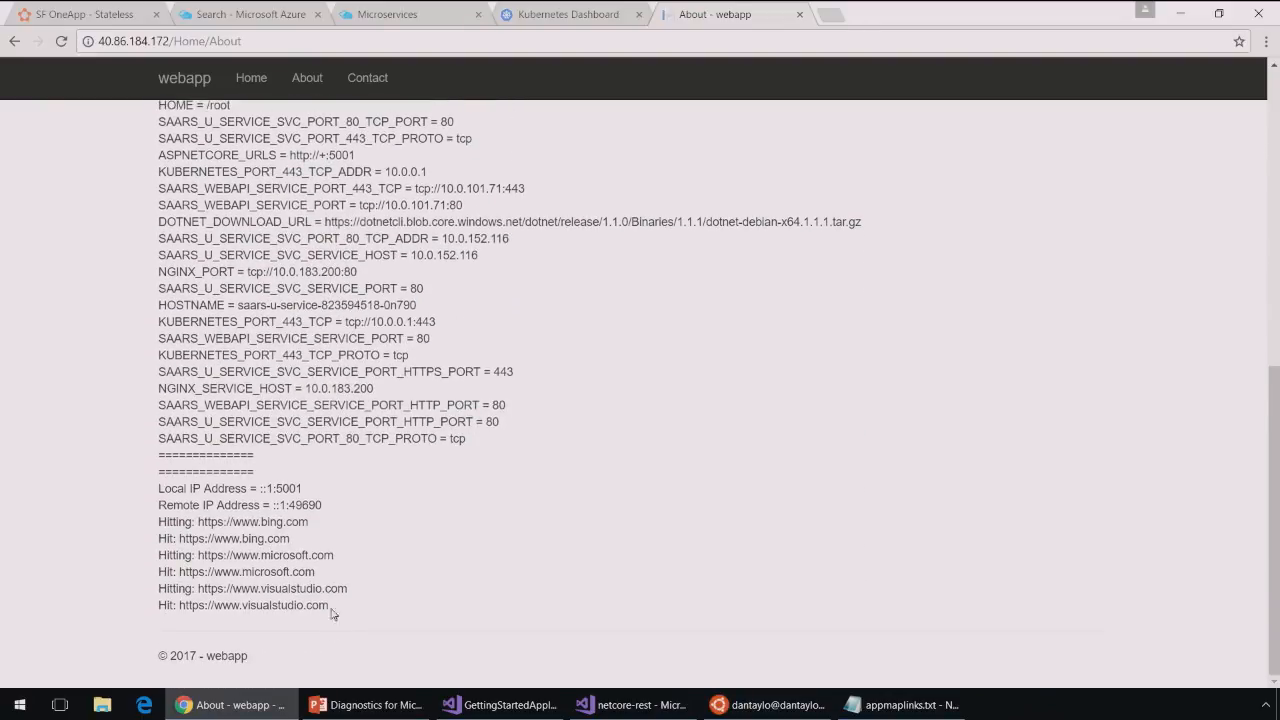
Highlight the remote IP and bing/microsoft/visualstudio hit lines, then clear the selection
{"action": "left_click_drag", "start_coordinate": [190, 604], "coordinate": [328, 604]}
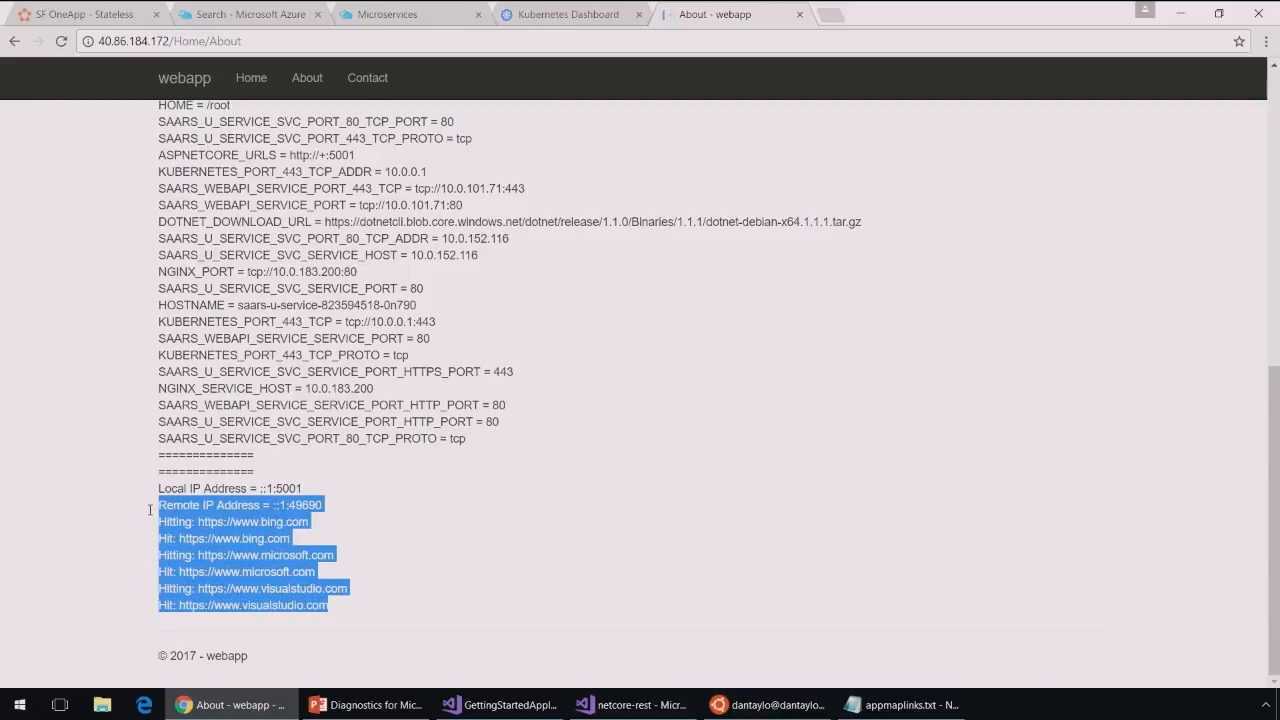
{"action": "left_click", "coordinate": [464, 570]}
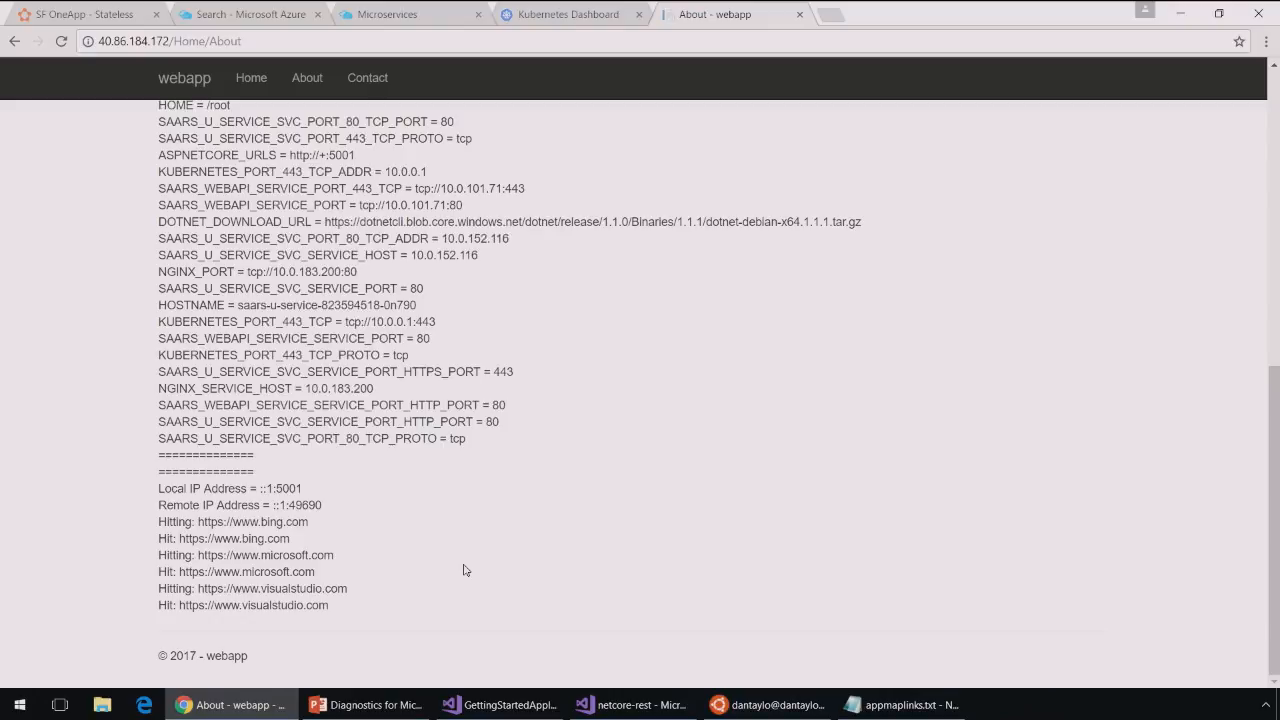
{"action": "mouse_move", "coordinate": [412, 80]}
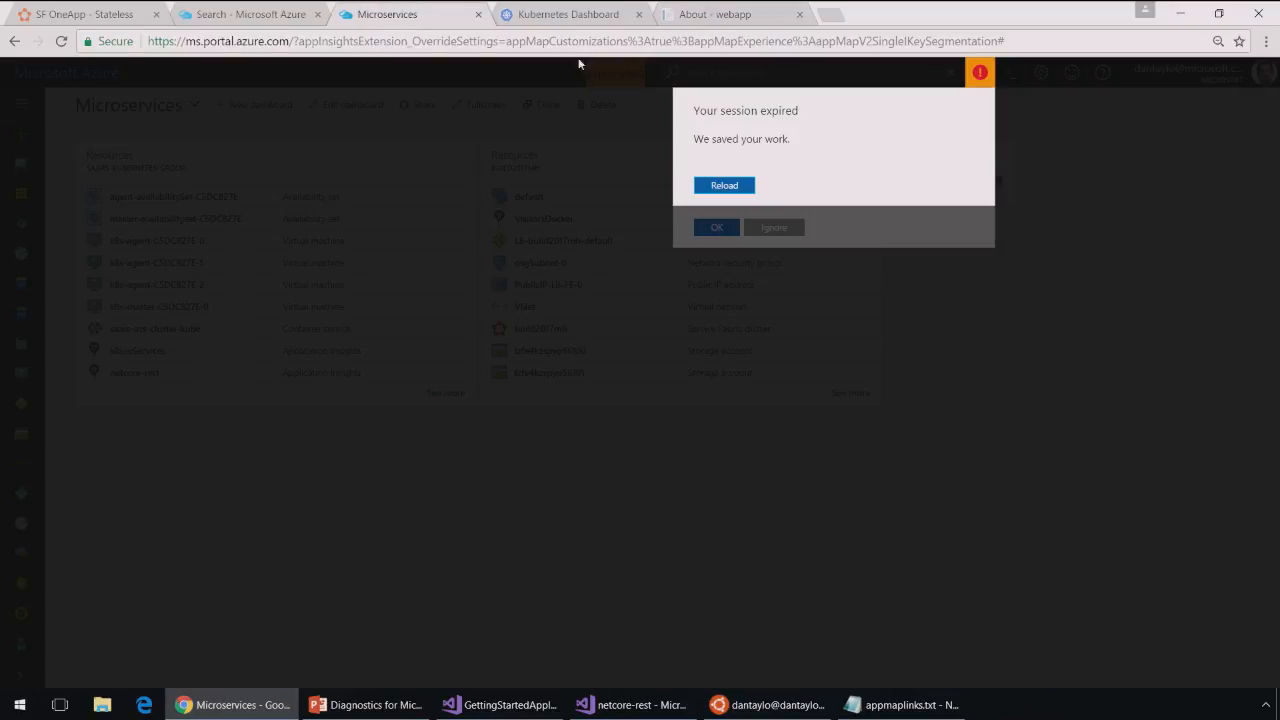
Reload the expired portal session and open the k8s-uServices Application Insights resource
{"action": "left_click", "coordinate": [724, 184]}
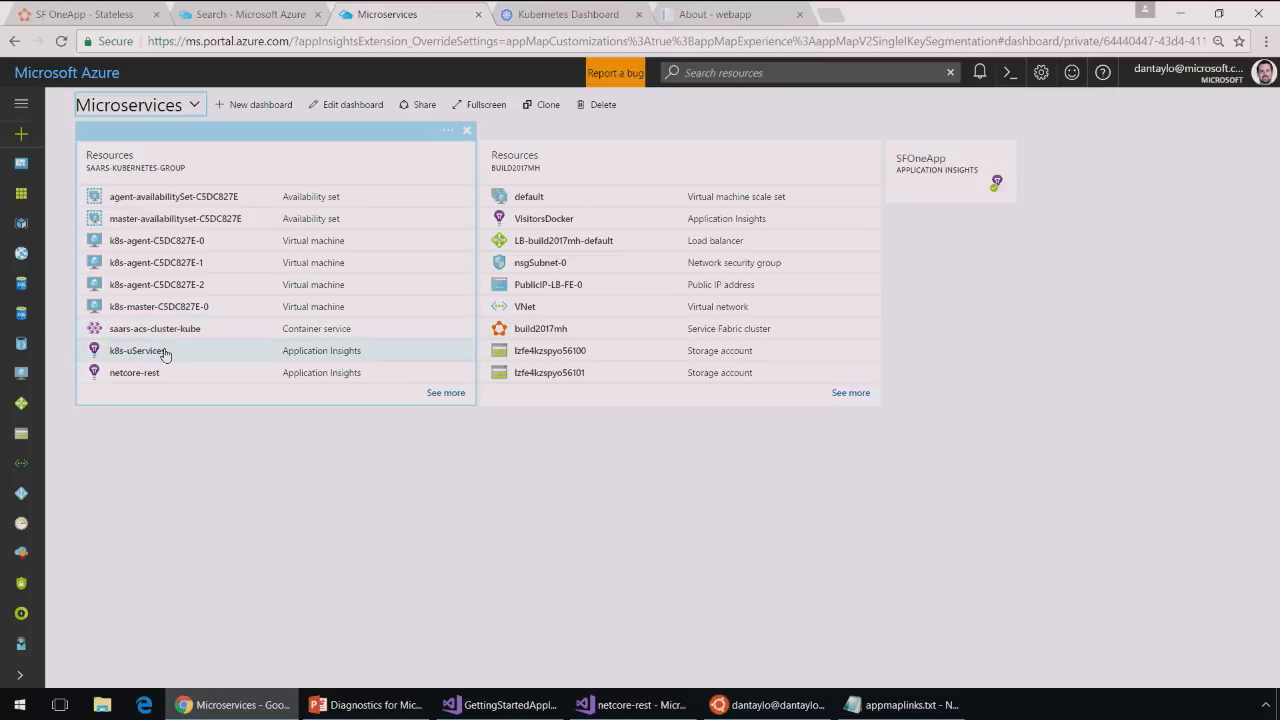
{"action": "left_click", "coordinate": [136, 350]}
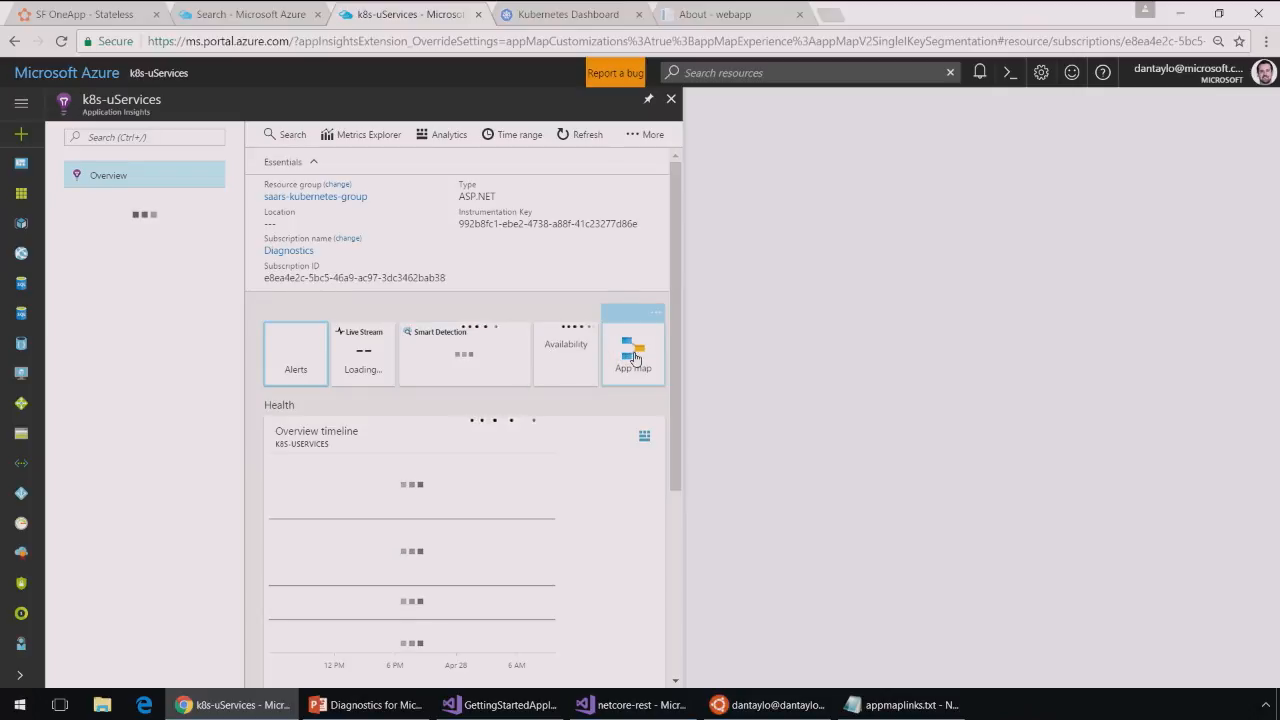
Show the k8s-uServices application map with the saars-web server's dependencies expanded
{"action": "left_click", "coordinate": [632, 356]}
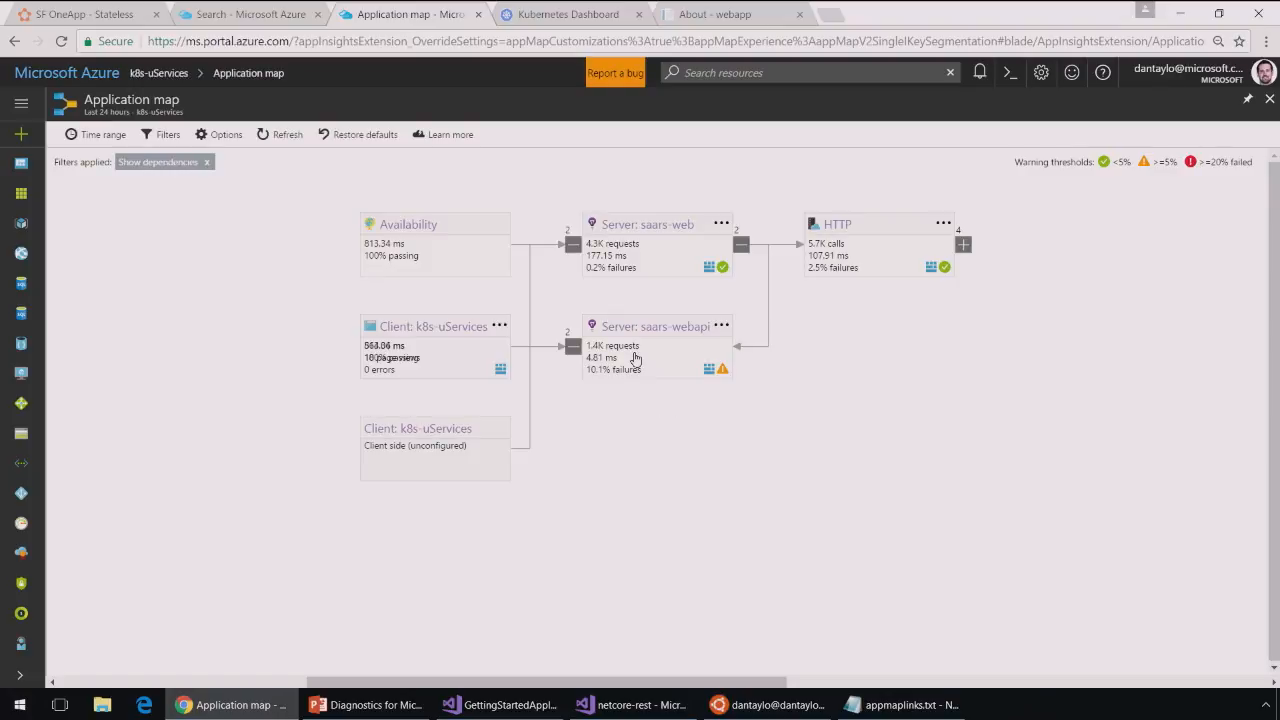
{"action": "left_click", "coordinate": [656, 244]}
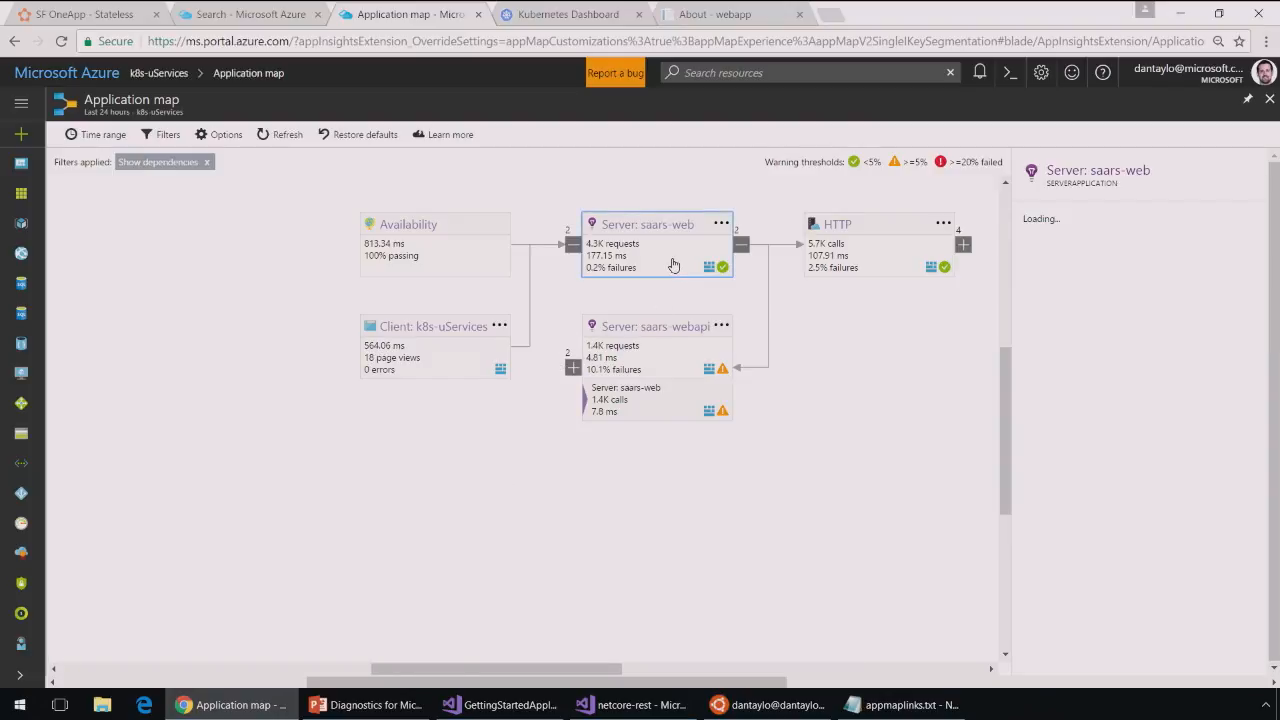
{"action": "left_click", "coordinate": [658, 244]}
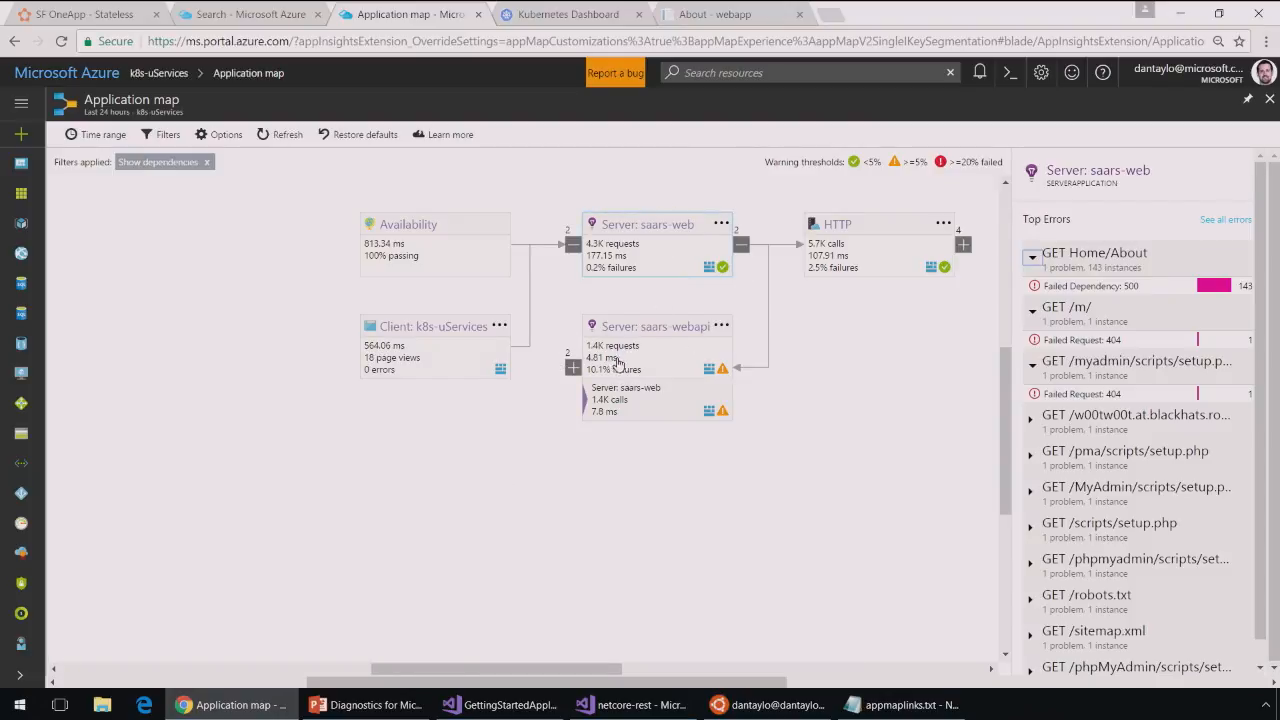
{"action": "mouse_move", "coordinate": [722, 368]}
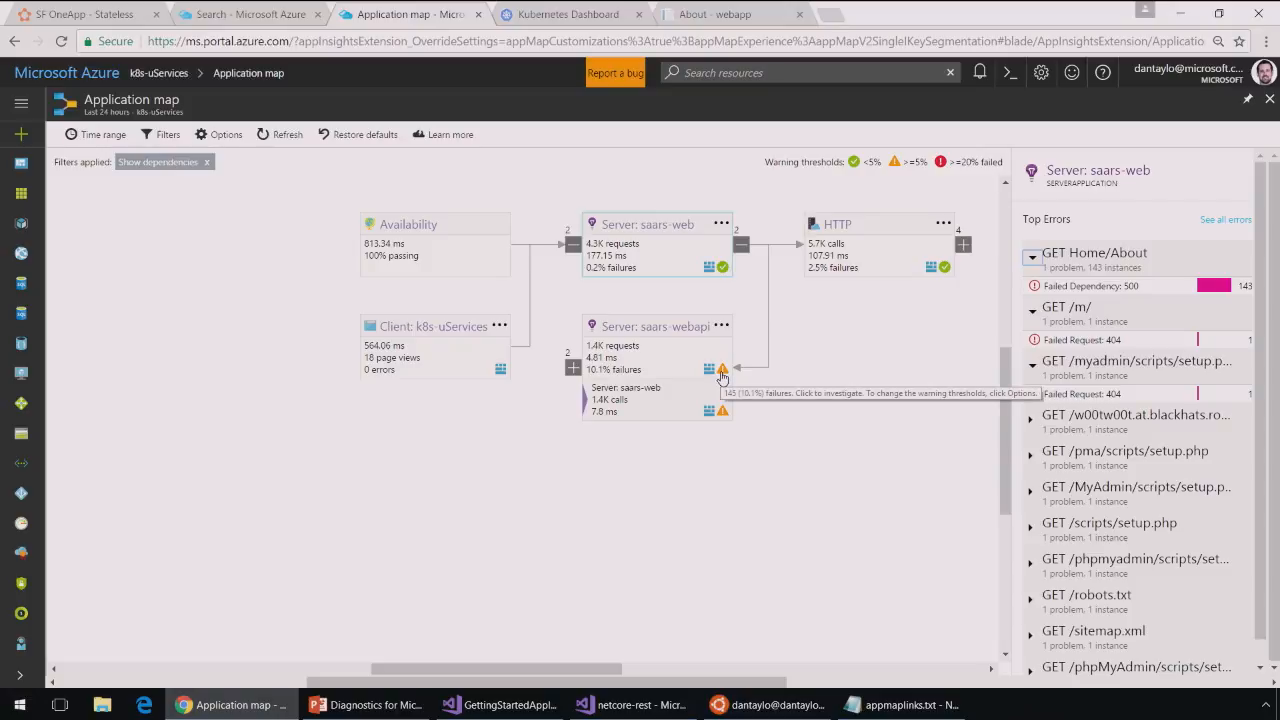
{"action": "mouse_move", "coordinate": [460, 326]}
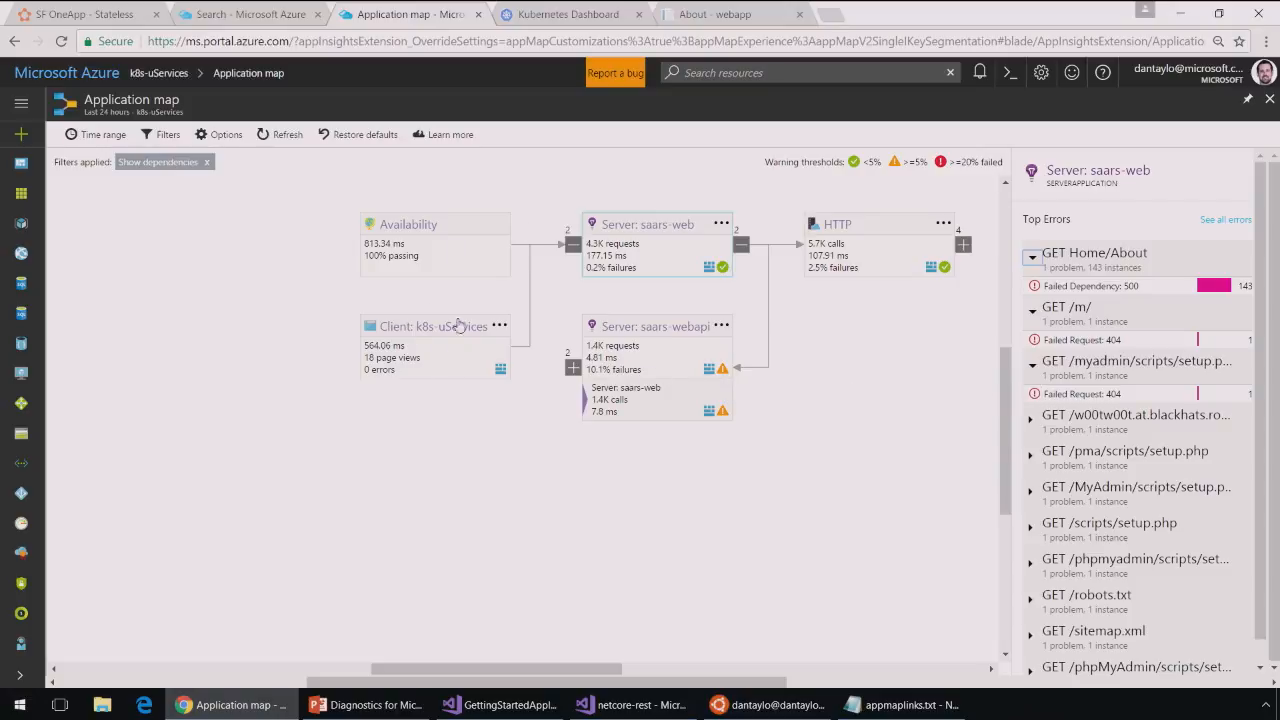
{"action": "mouse_move", "coordinate": [396, 356]}
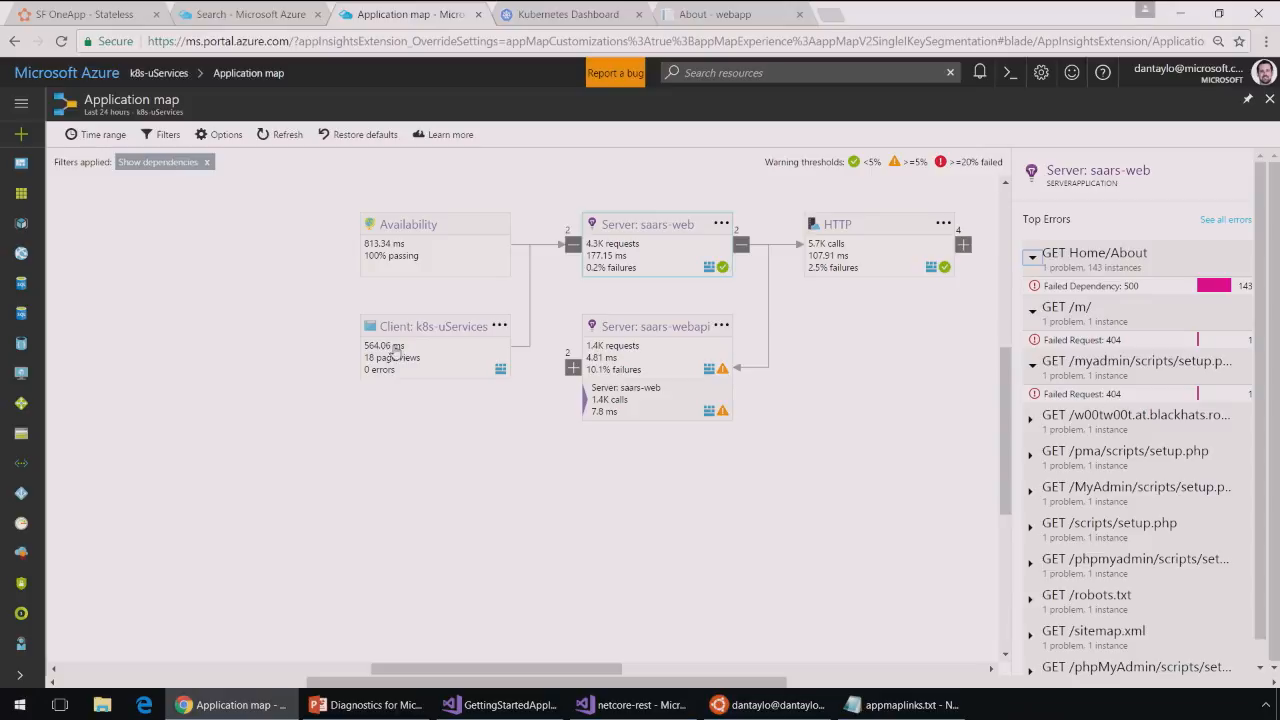
{"action": "mouse_move", "coordinate": [364, 360]}
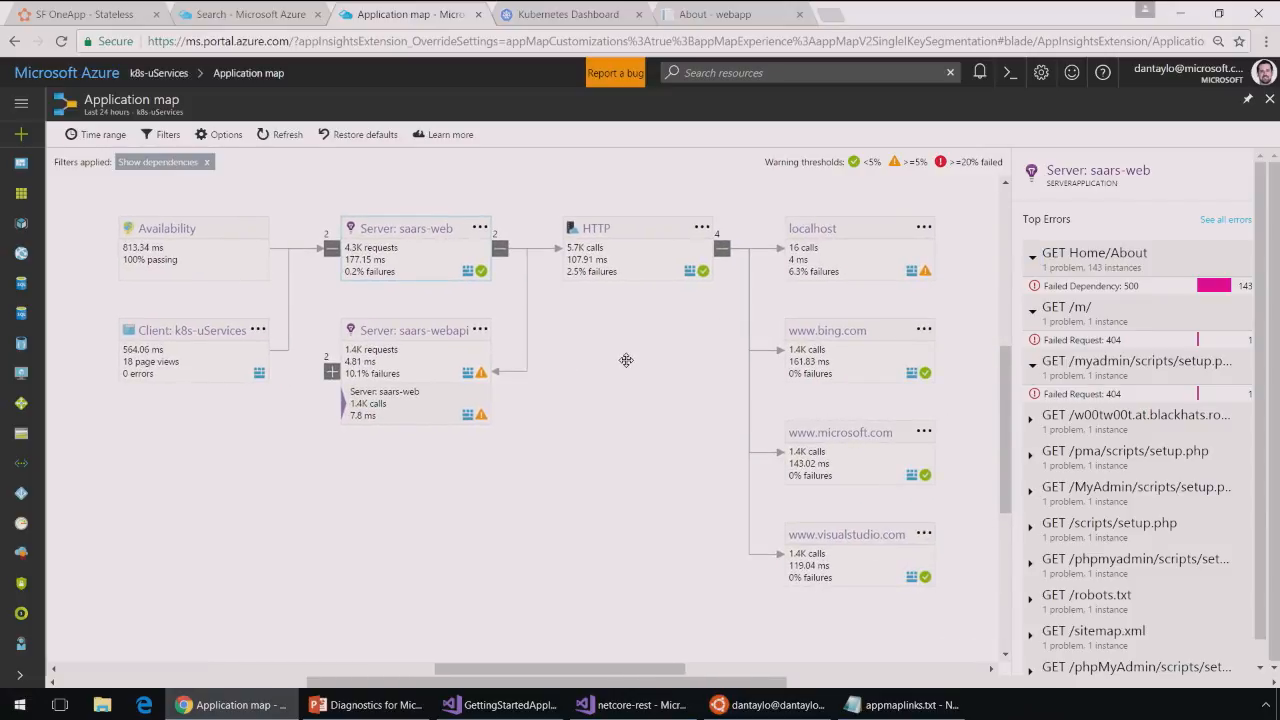
{"action": "mouse_move", "coordinate": [548, 422]}
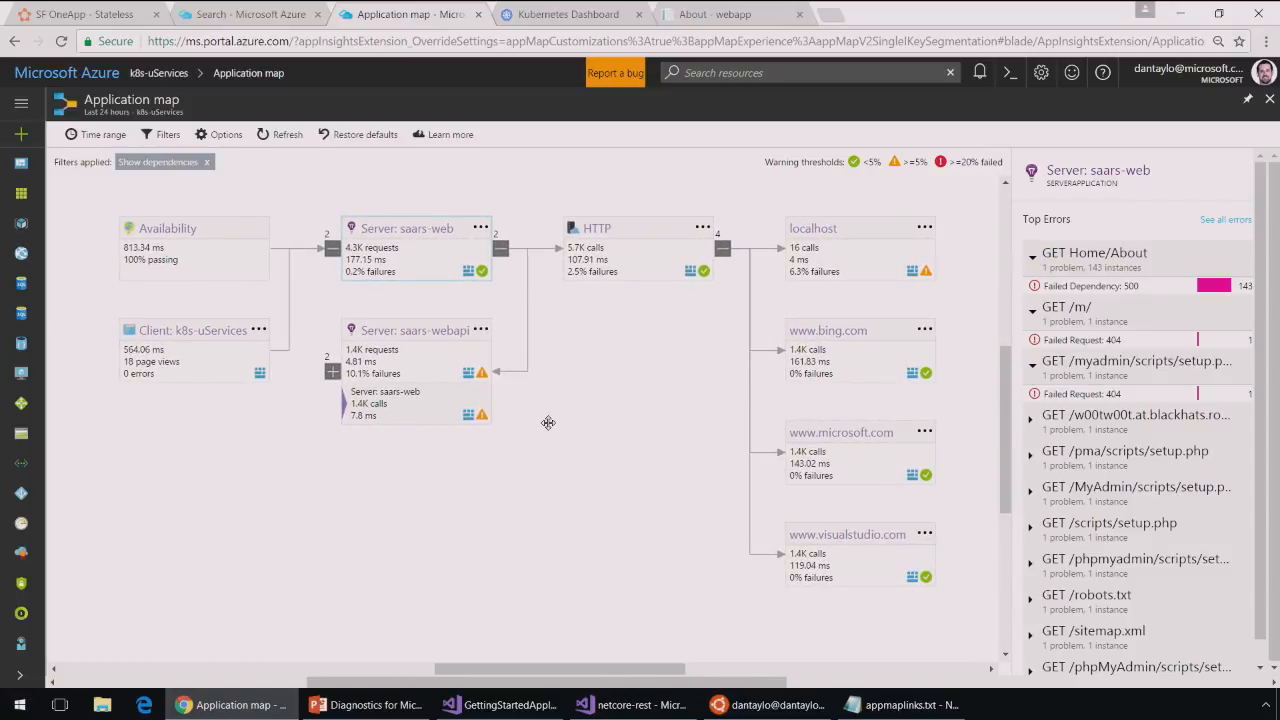
Show saars-webapi's top errors and the InvalidProgramException details for GET Envs/Get
{"action": "left_click", "coordinate": [416, 330]}
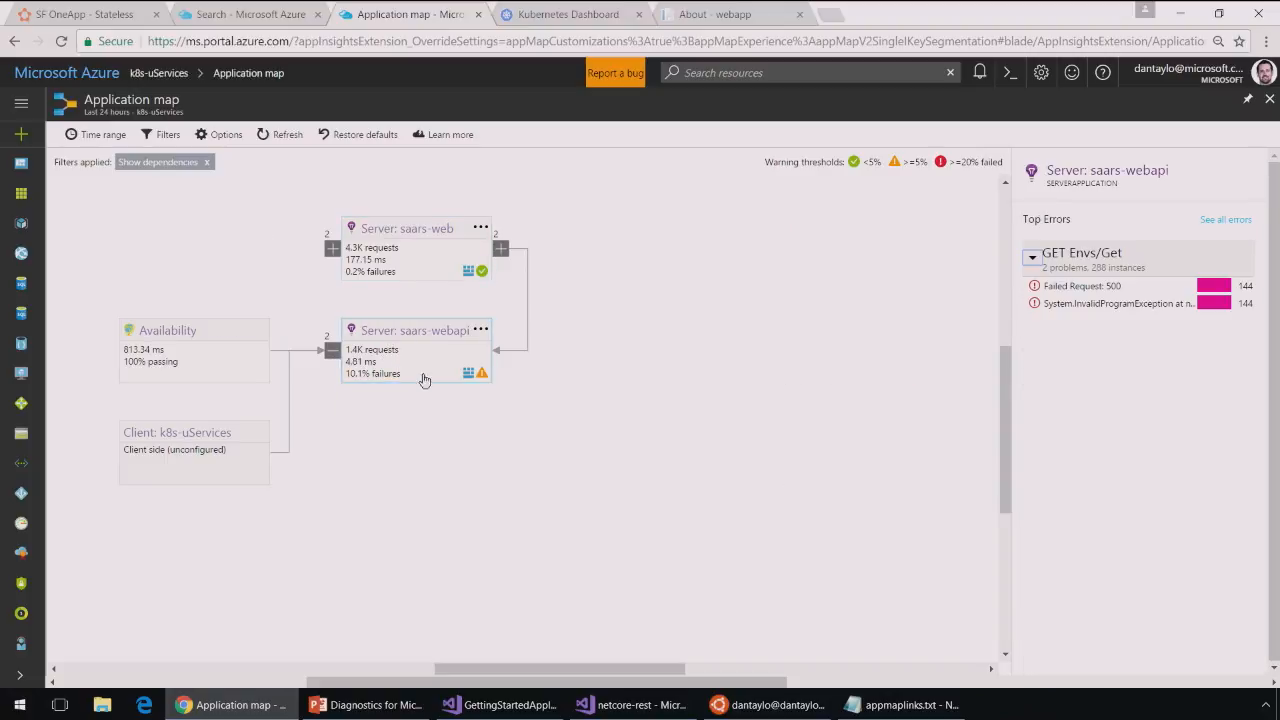
{"action": "mouse_move", "coordinate": [1104, 312]}
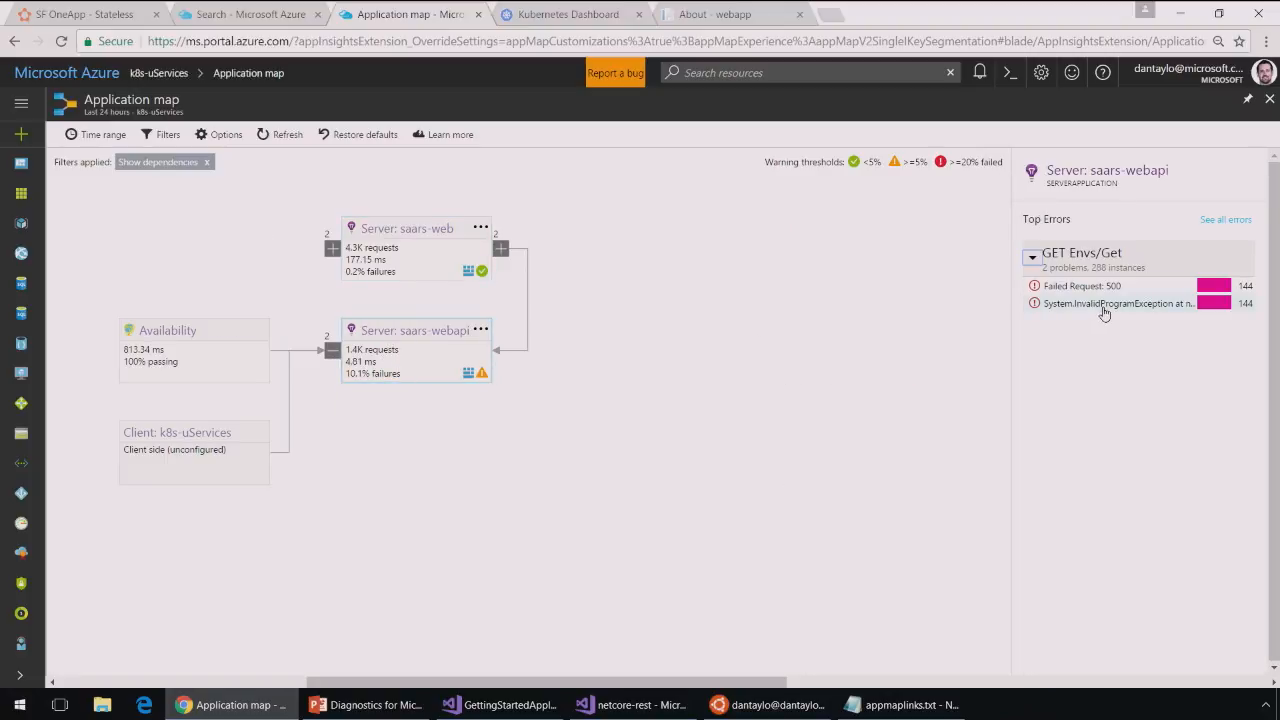
{"action": "left_click", "coordinate": [1116, 304]}
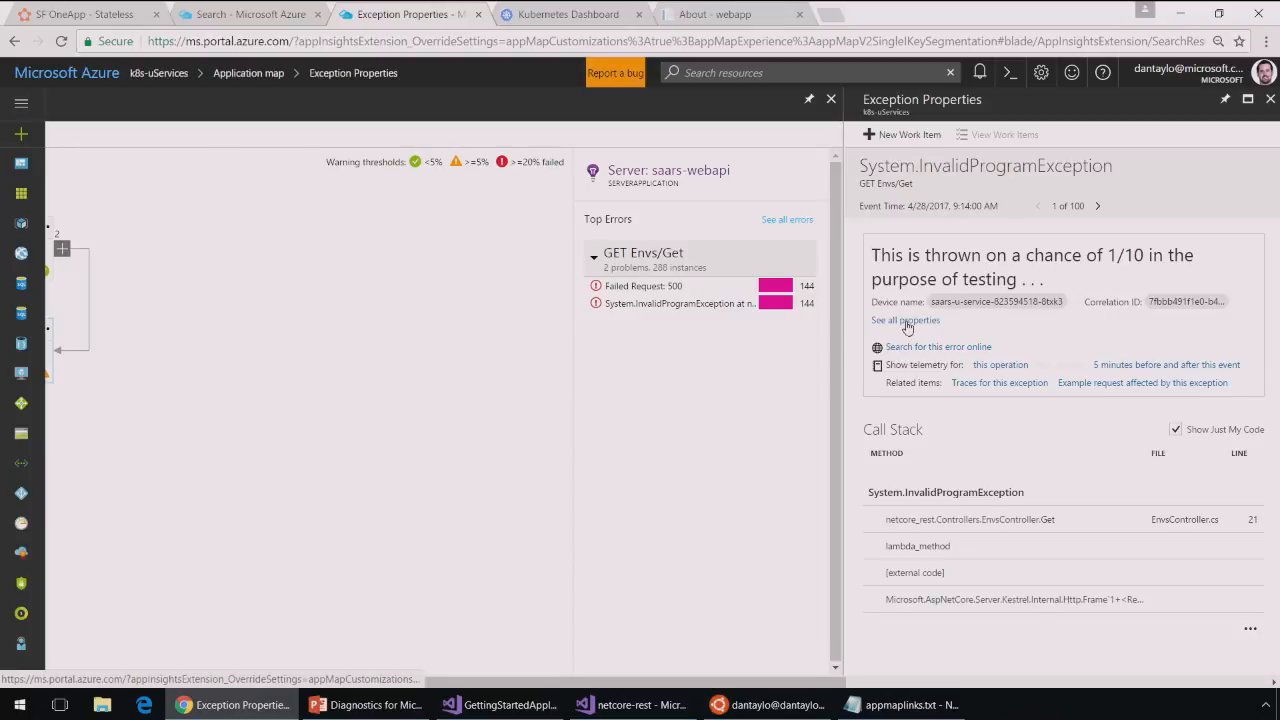
Review the exception's full properties with Kubernetes pod and node fields, and select its Operation Id
{"action": "left_click", "coordinate": [904, 320]}
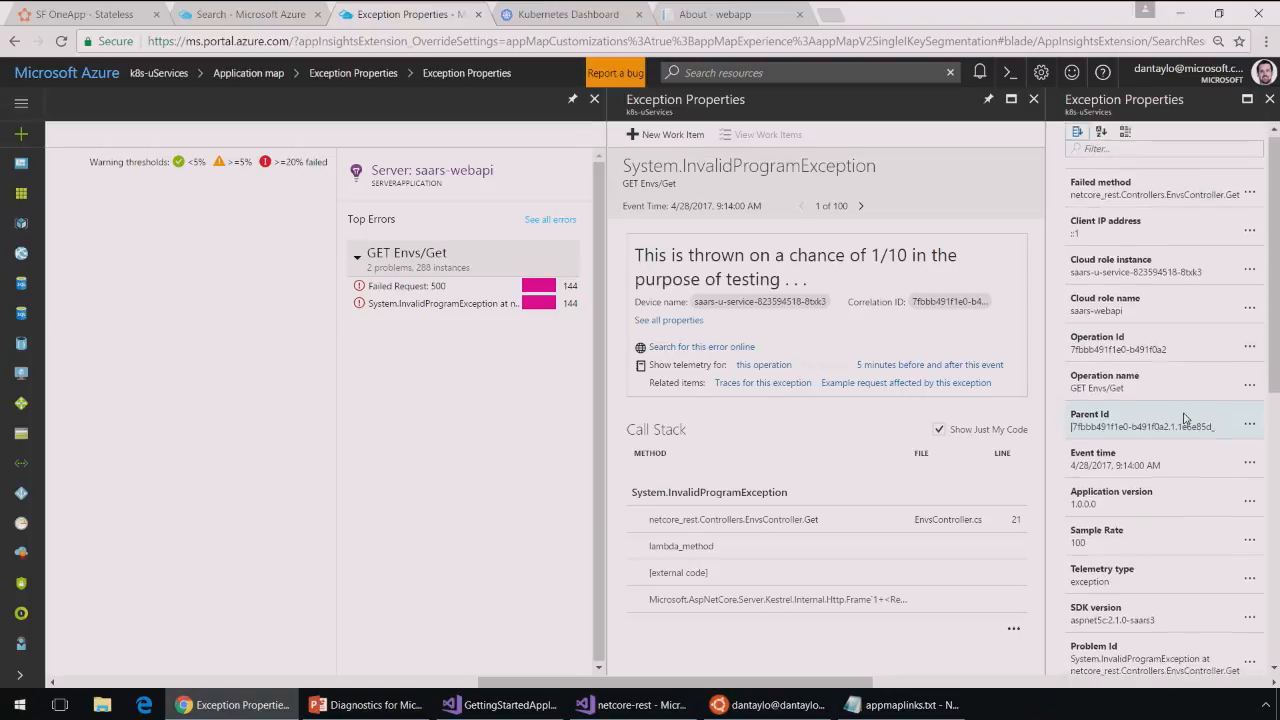
{"action": "scroll", "scroll_direction": "down", "scroll_amount": 3}
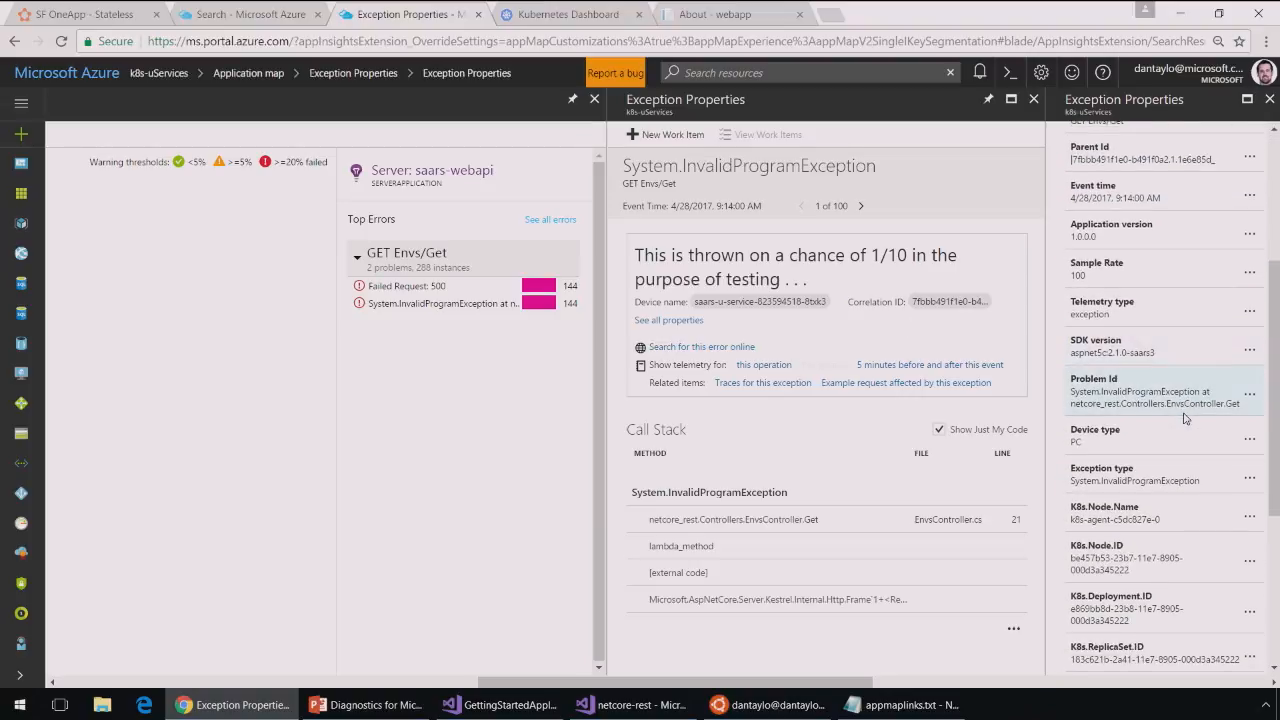
{"action": "scroll", "scroll_direction": "down", "scroll_amount": 3}
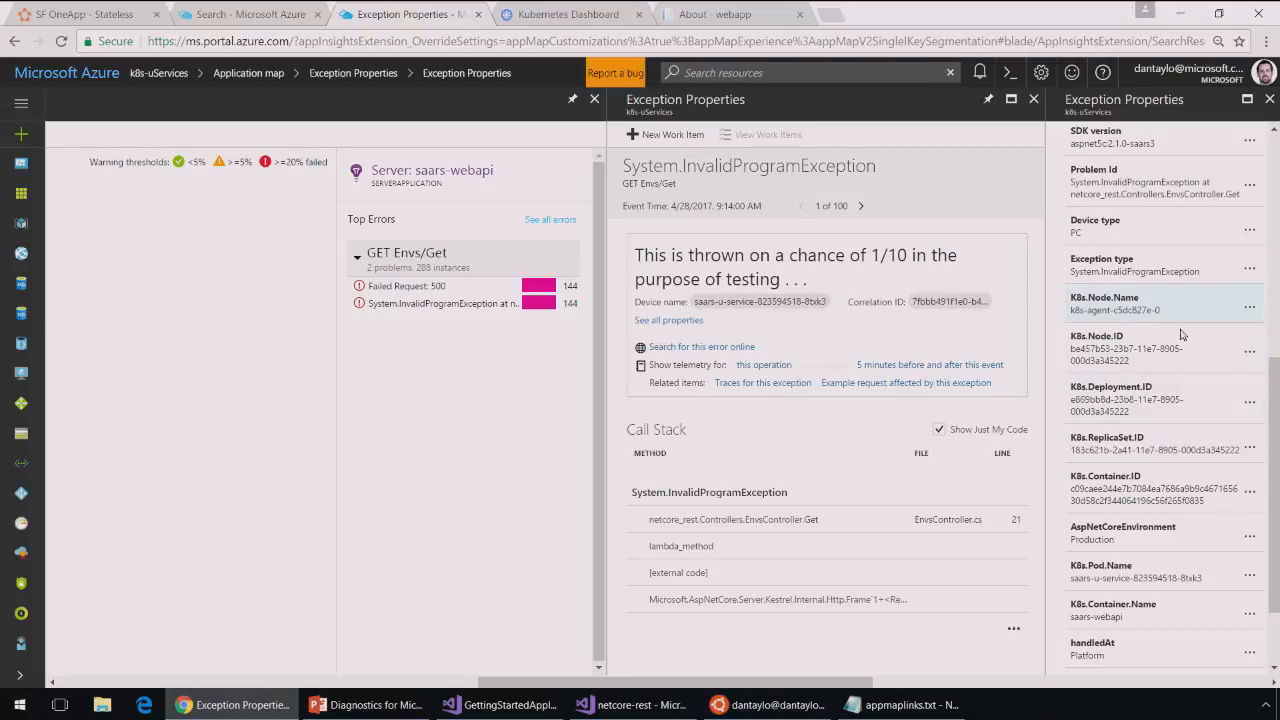
{"action": "mouse_move", "coordinate": [1148, 578]}
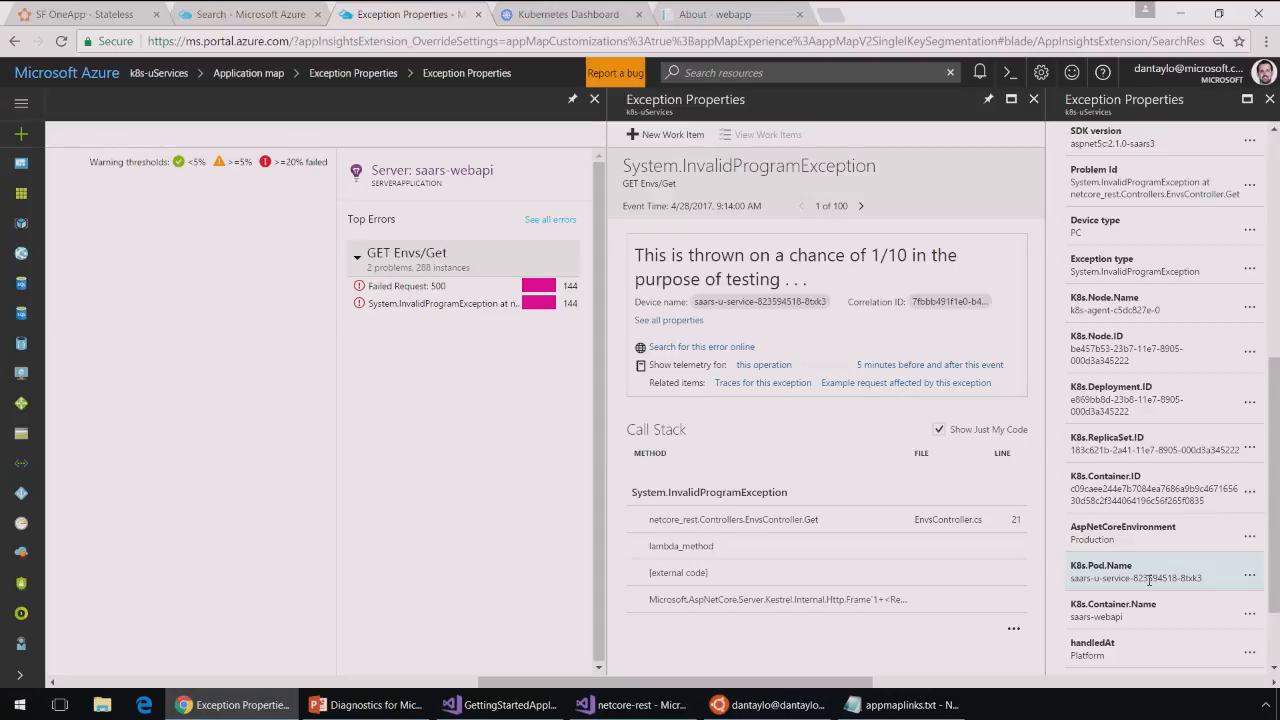
{"action": "mouse_move", "coordinate": [1146, 404]}
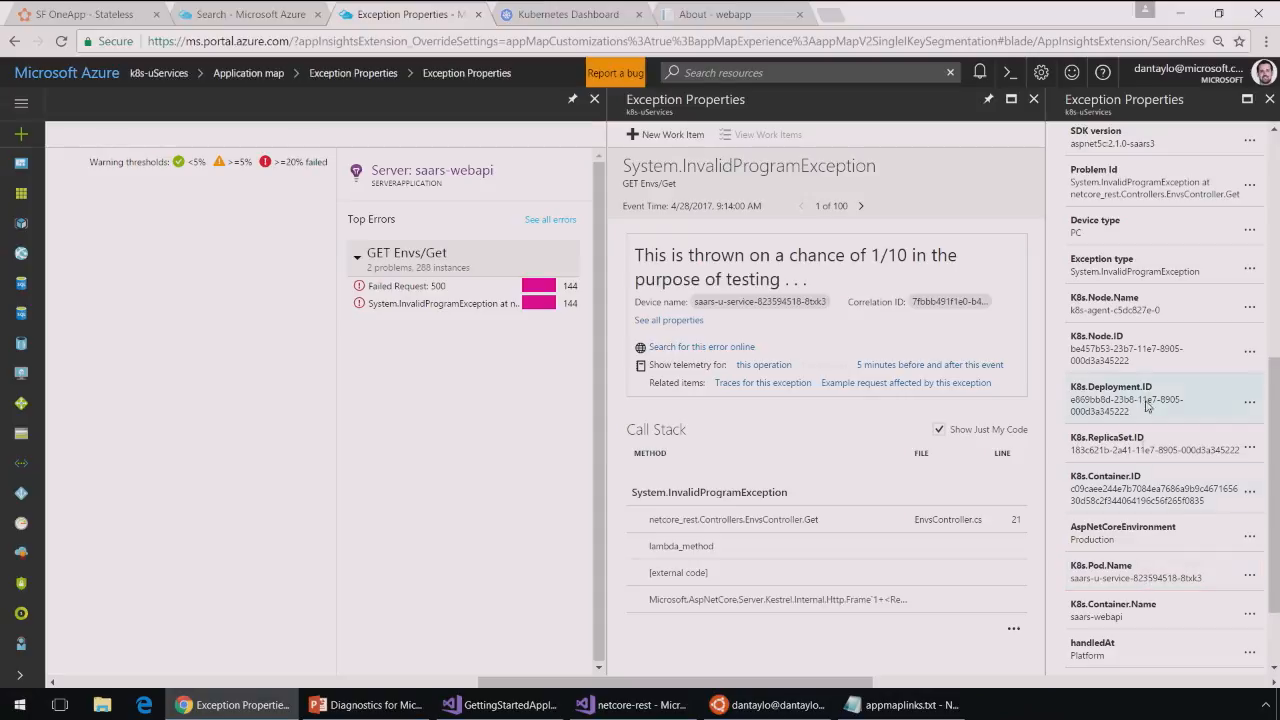
{"action": "mouse_move", "coordinate": [1176, 420]}
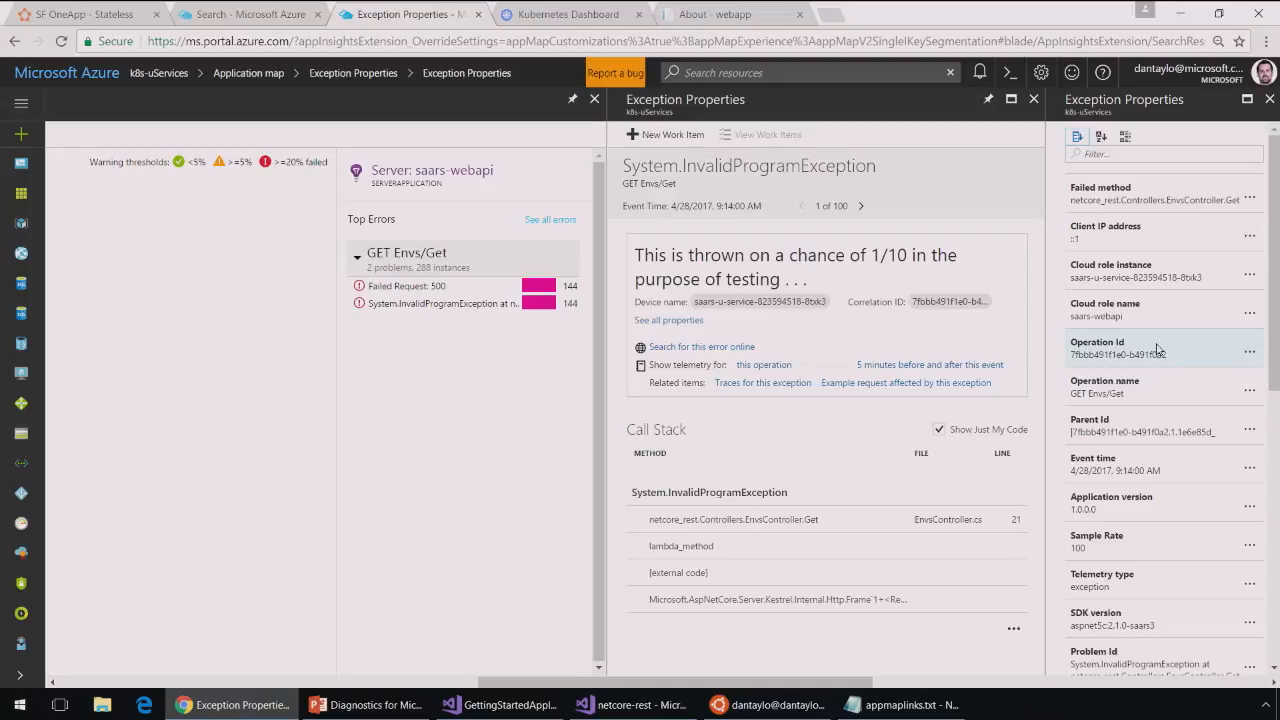
{"action": "double_click", "coordinate": [1120, 354]}
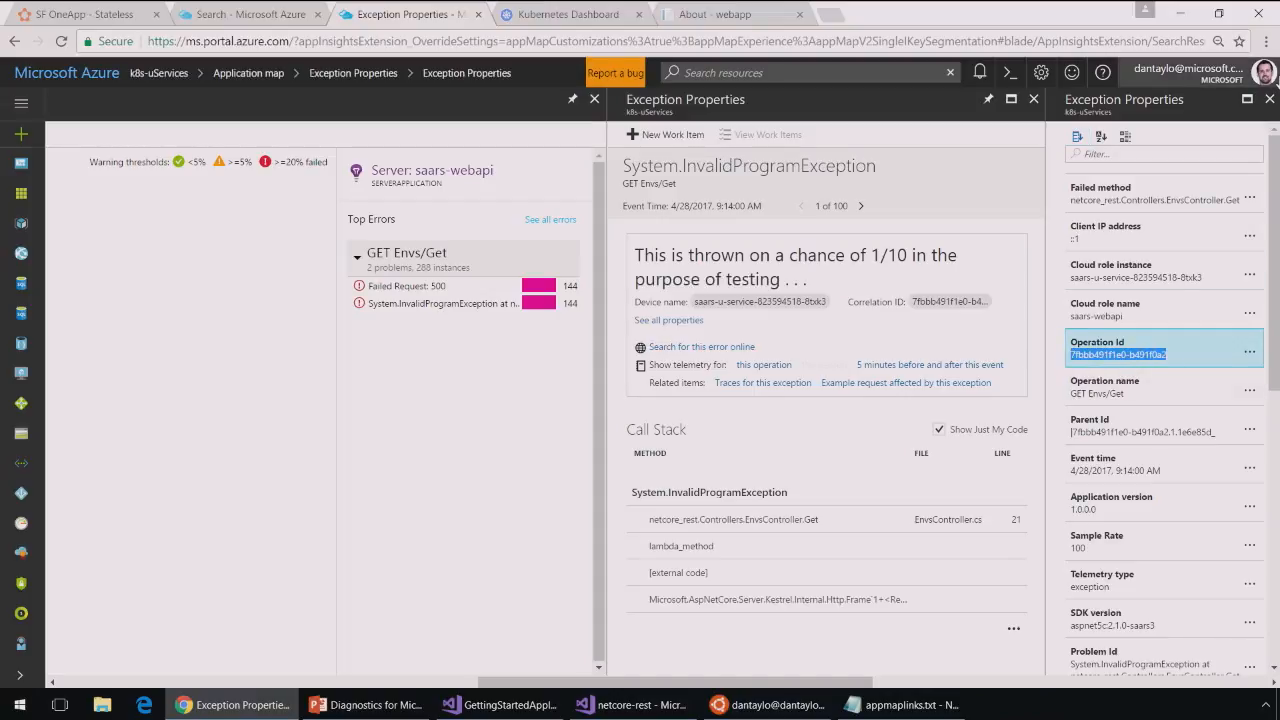
{"action": "left_click", "coordinate": [1032, 100]}
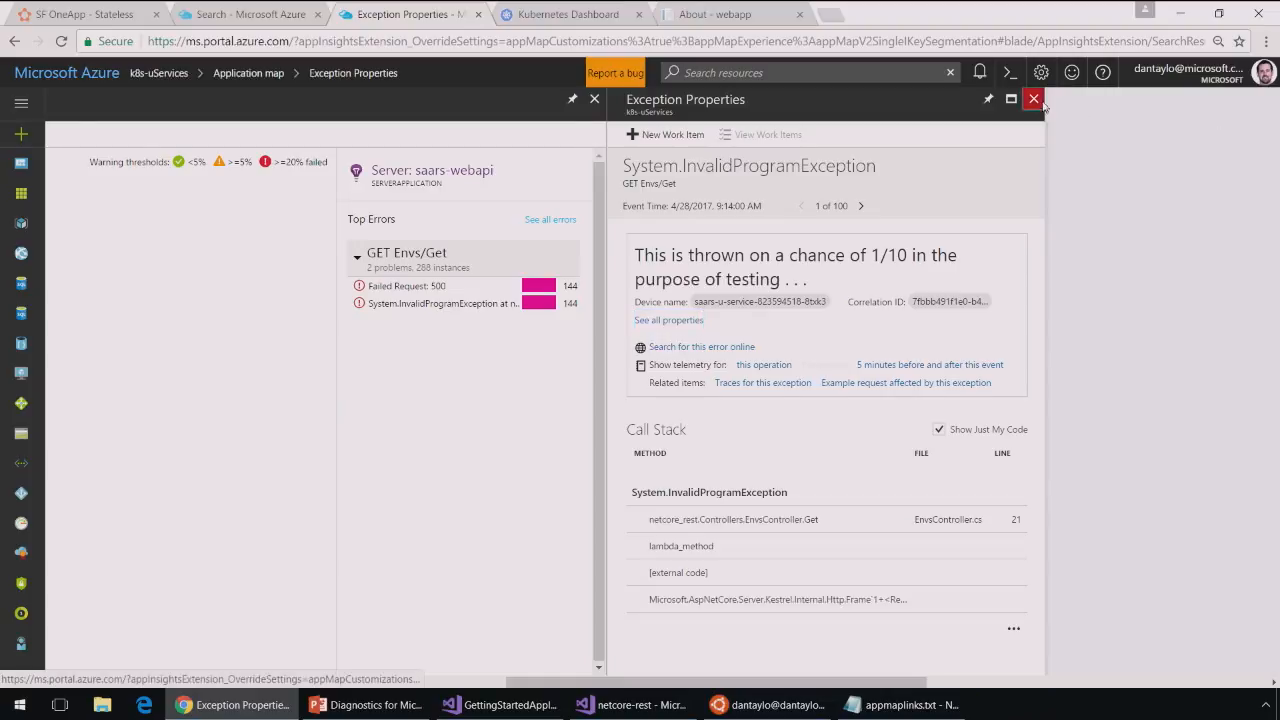
Search telemetry for operation ID 7fbbb491f1e0-b491f0a2 and scroll its 13 correlated results
{"action": "left_click", "coordinate": [1034, 100]}
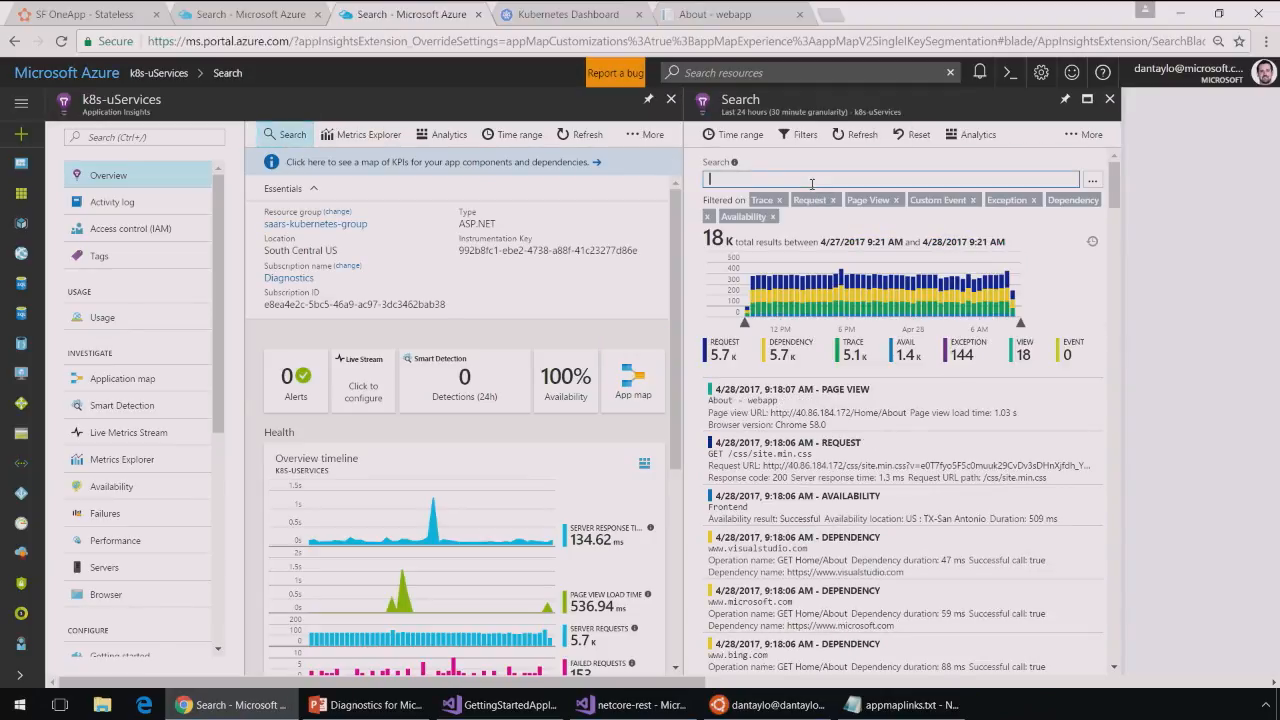
{"action": "type", "text": "7fbbb491f1e0-b491f0a2"}
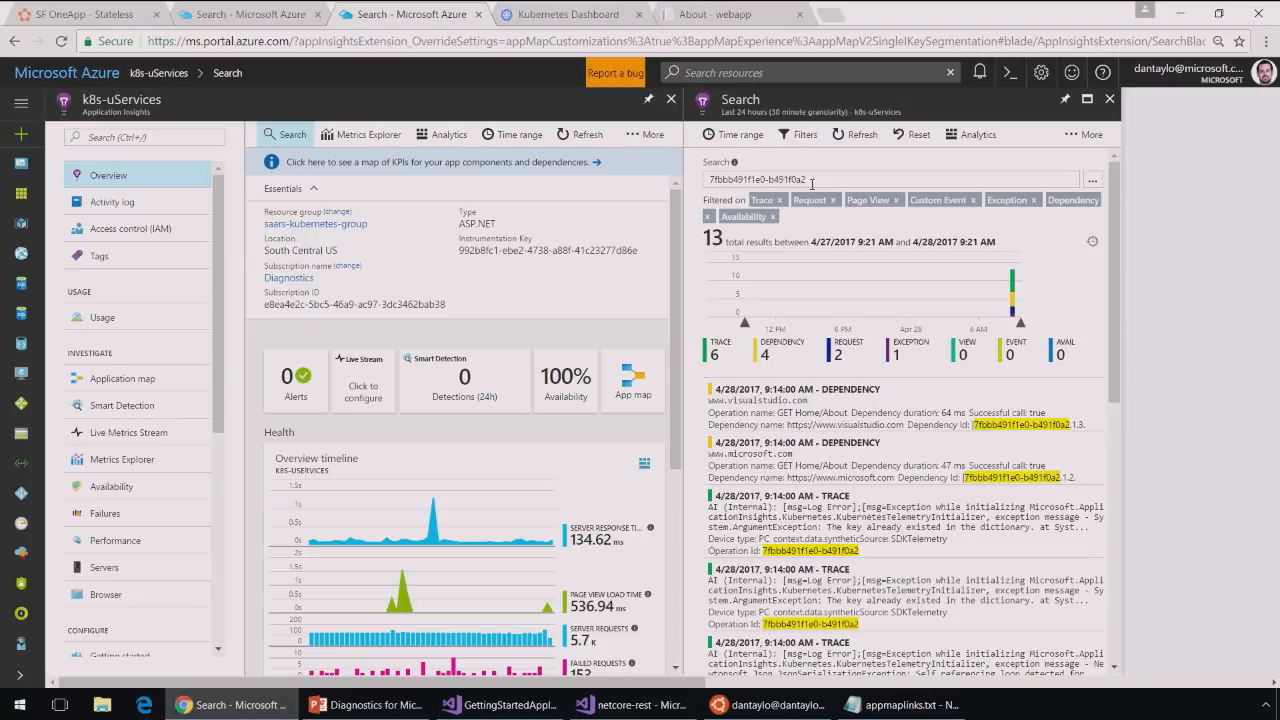
{"action": "scroll", "scroll_direction": "down", "scroll_amount": 3}
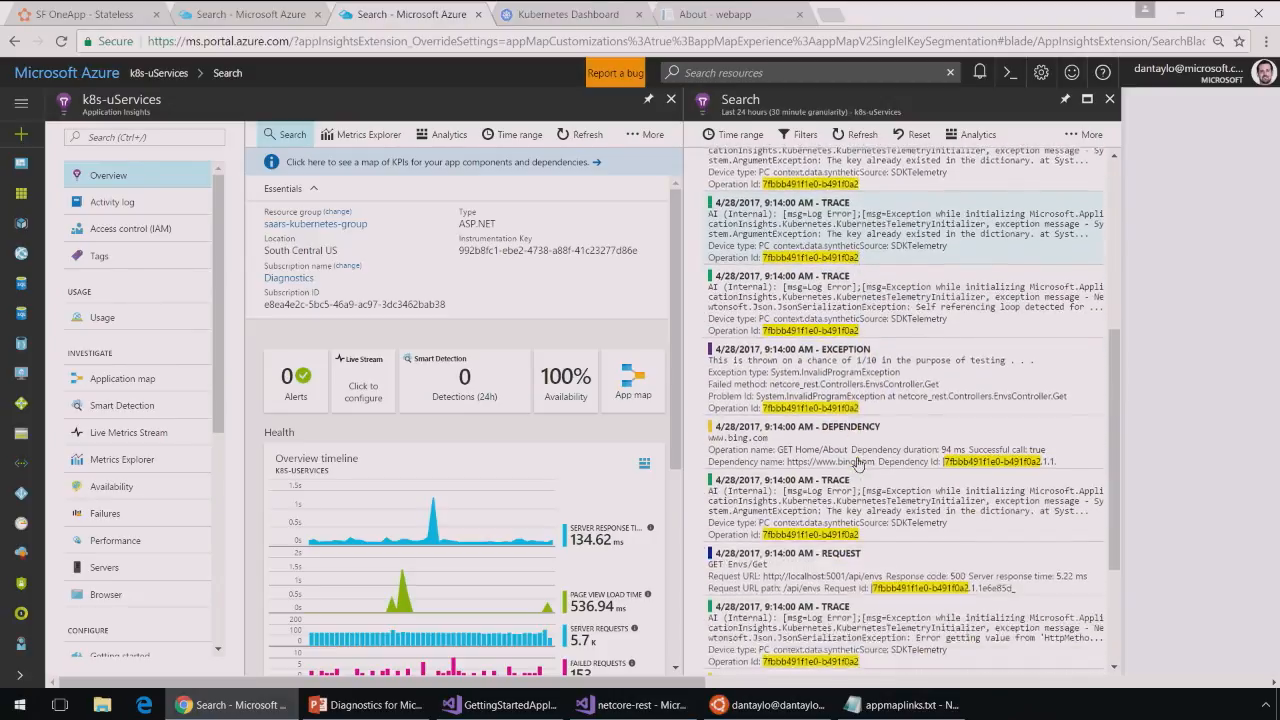
{"action": "scroll", "scroll_direction": "down", "scroll_amount": 3}
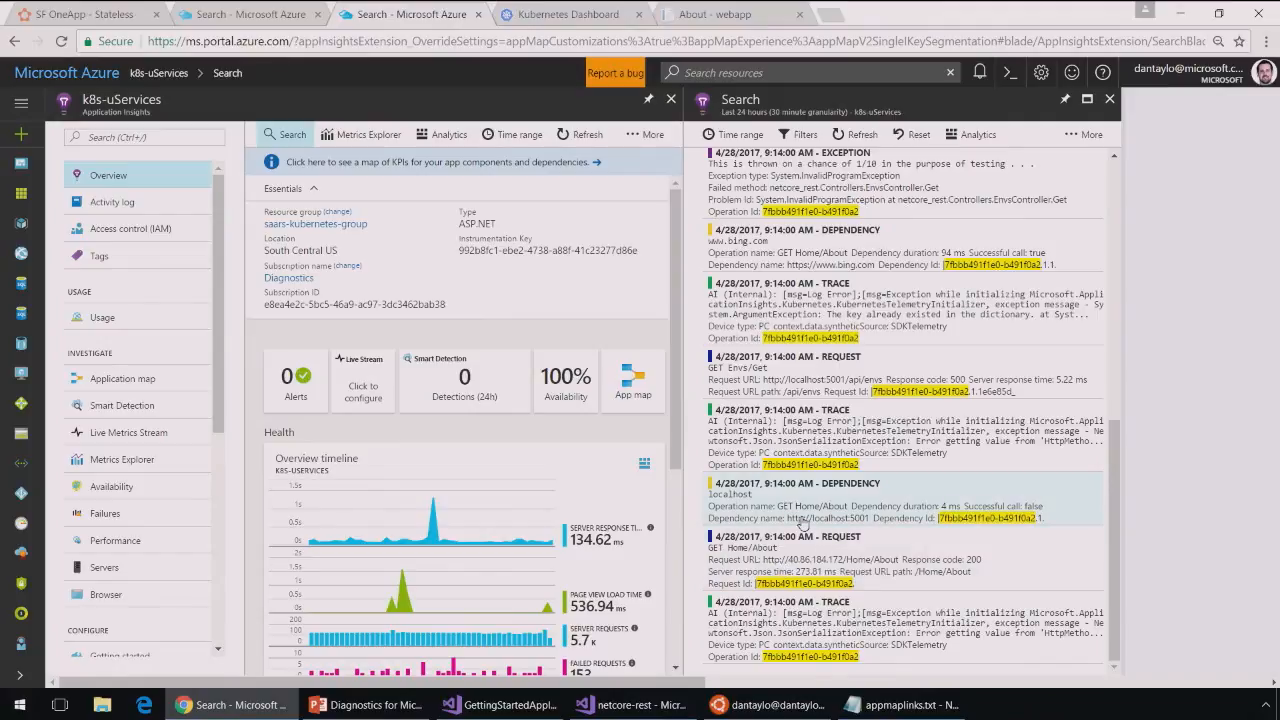
{"action": "scroll", "scroll_direction": "down", "scroll_amount": 3}
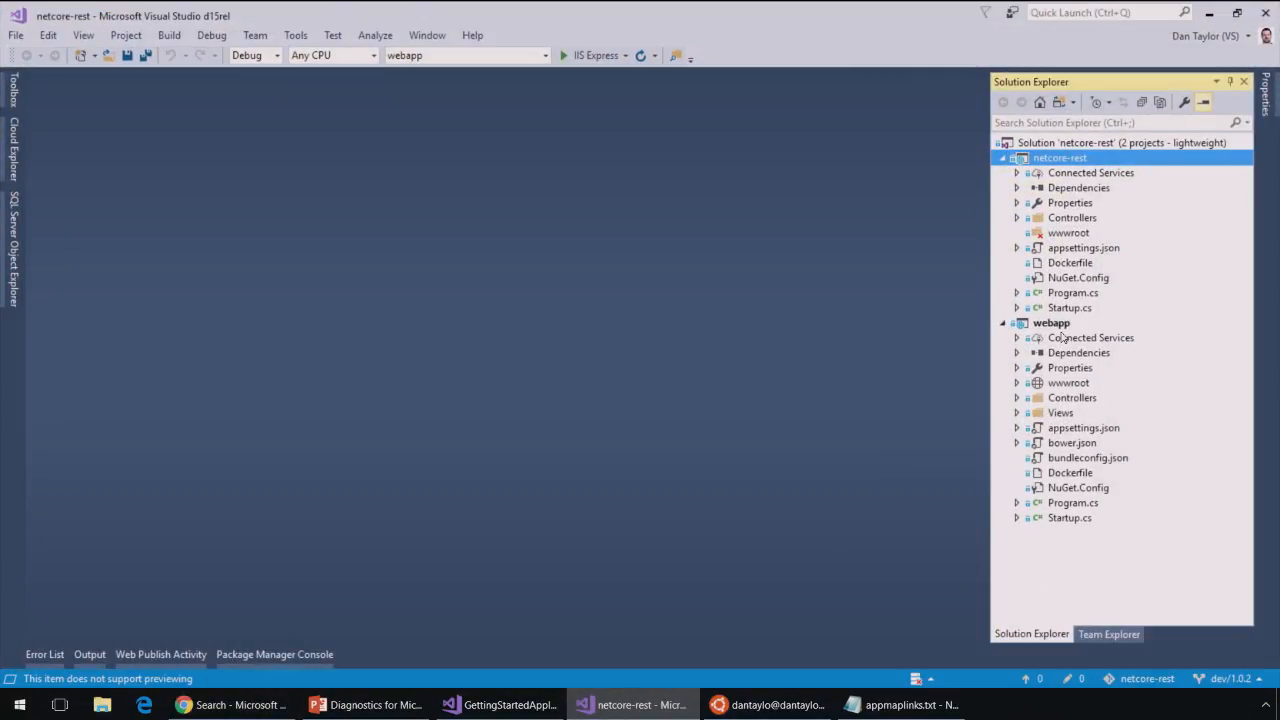
From the webapp project's context menu, view its Application Insights configuration and NuGet packages
{"action": "right_click", "coordinate": [1050, 322]}
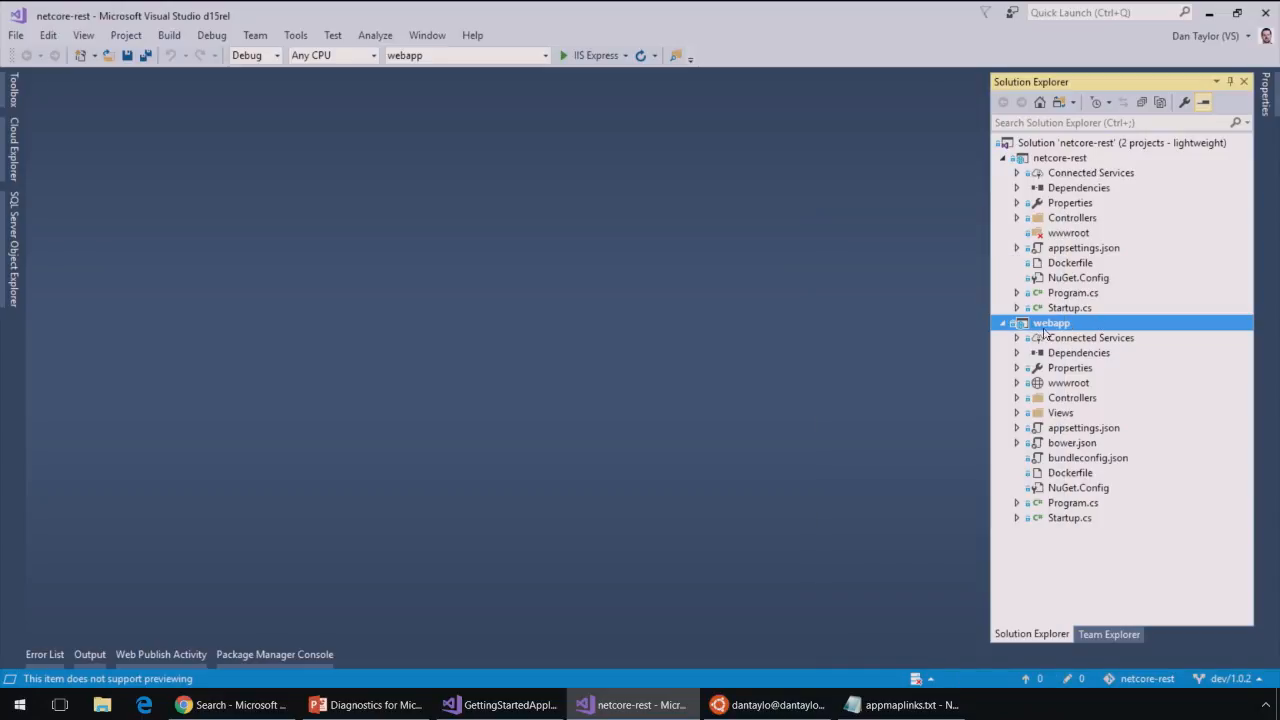
{"action": "right_click", "coordinate": [1052, 322]}
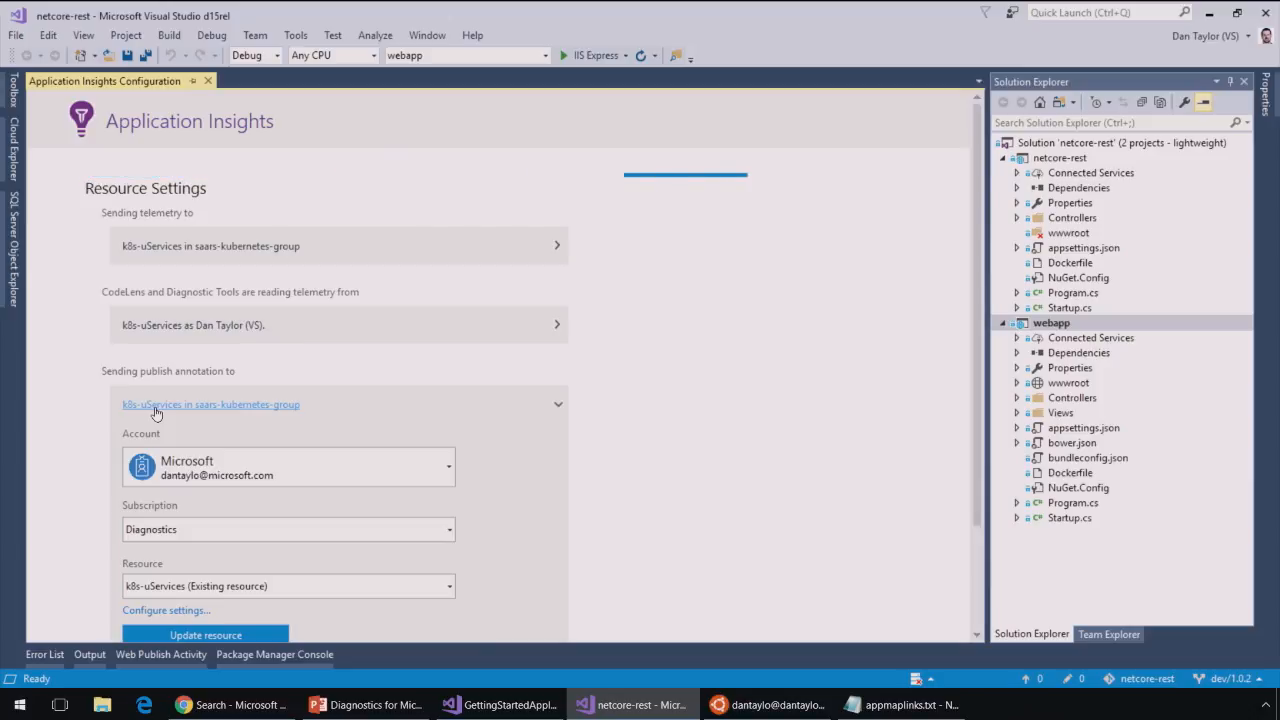
{"action": "mouse_move", "coordinate": [858, 418]}
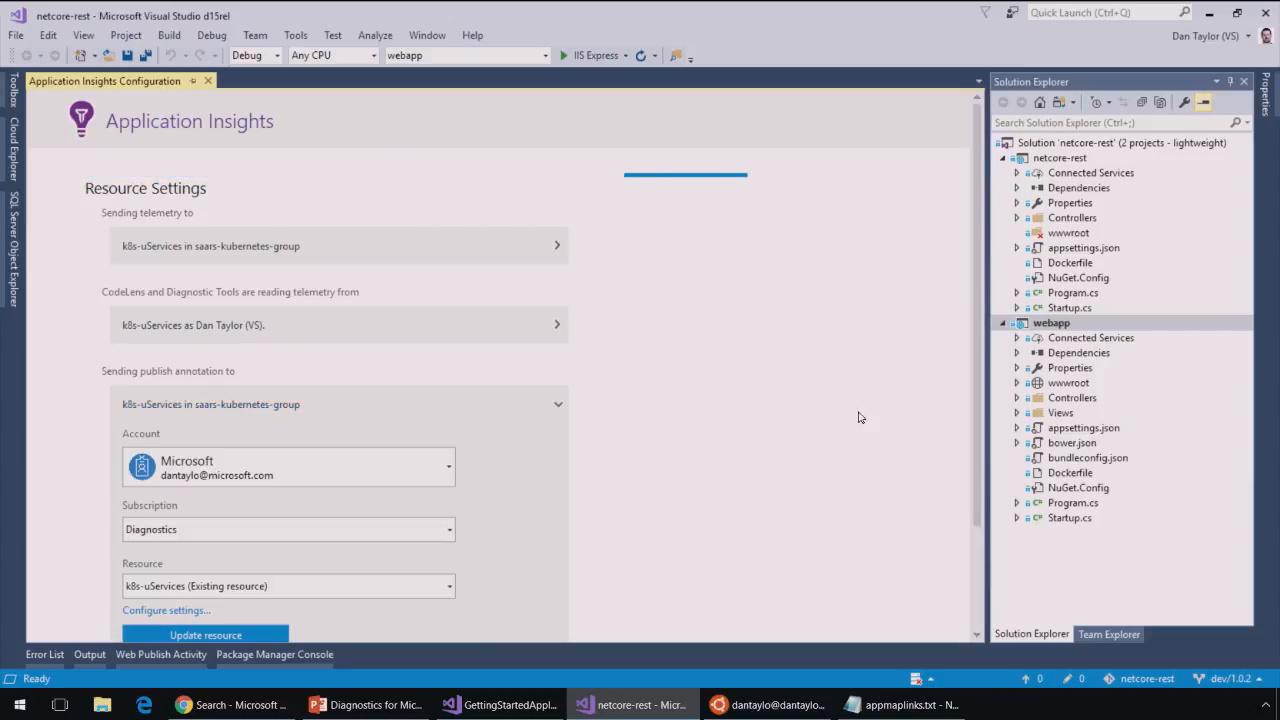
{"action": "mouse_move", "coordinate": [966, 332]}
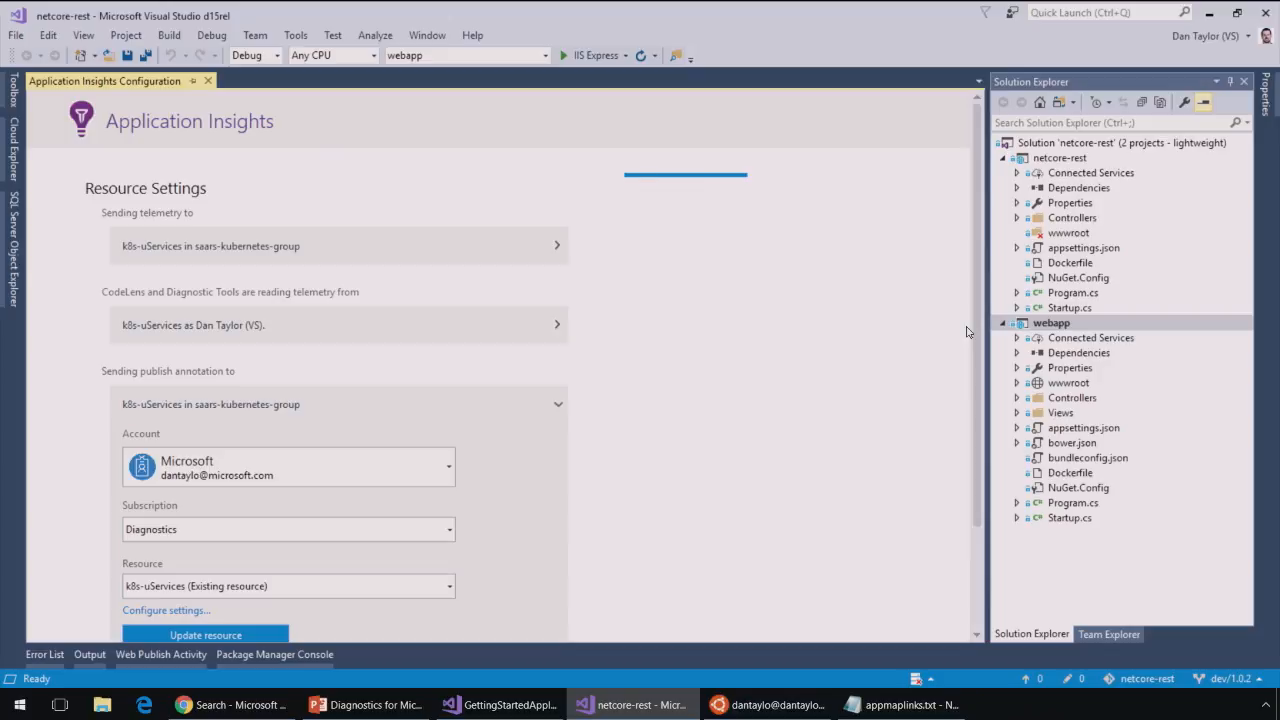
{"action": "right_click", "coordinate": [1052, 322]}
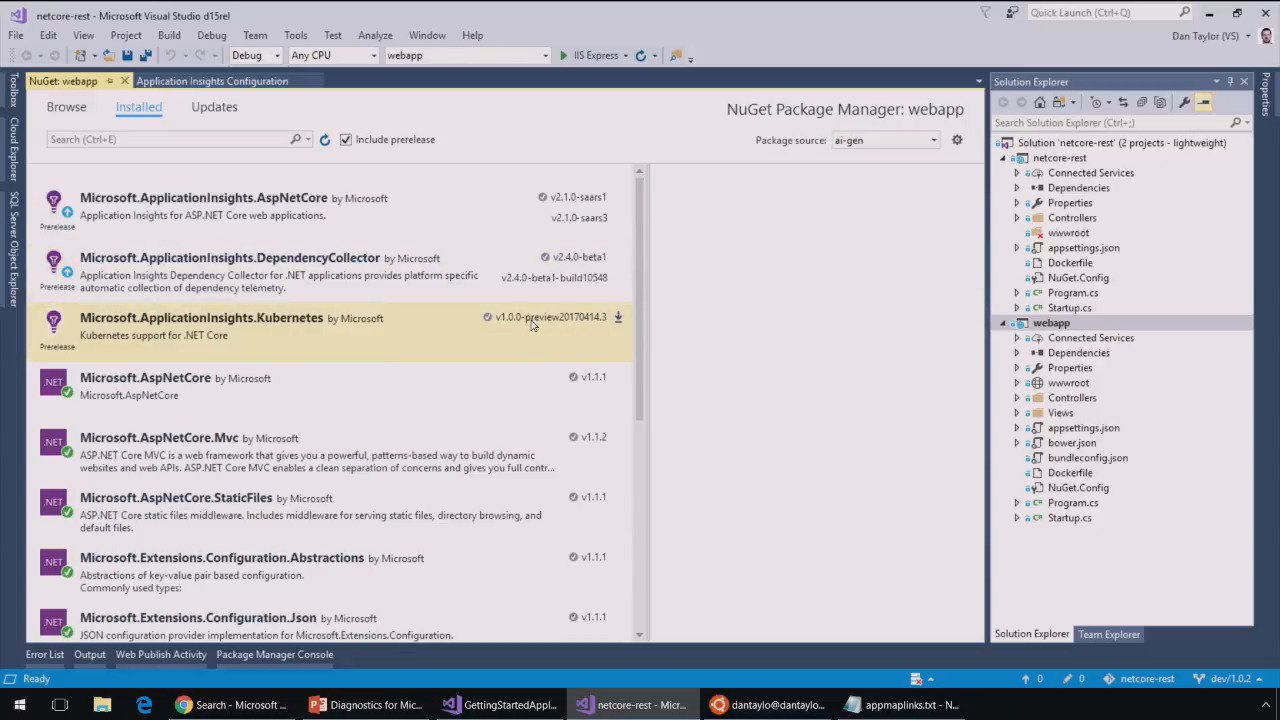
{"action": "mouse_move", "coordinate": [490, 330]}
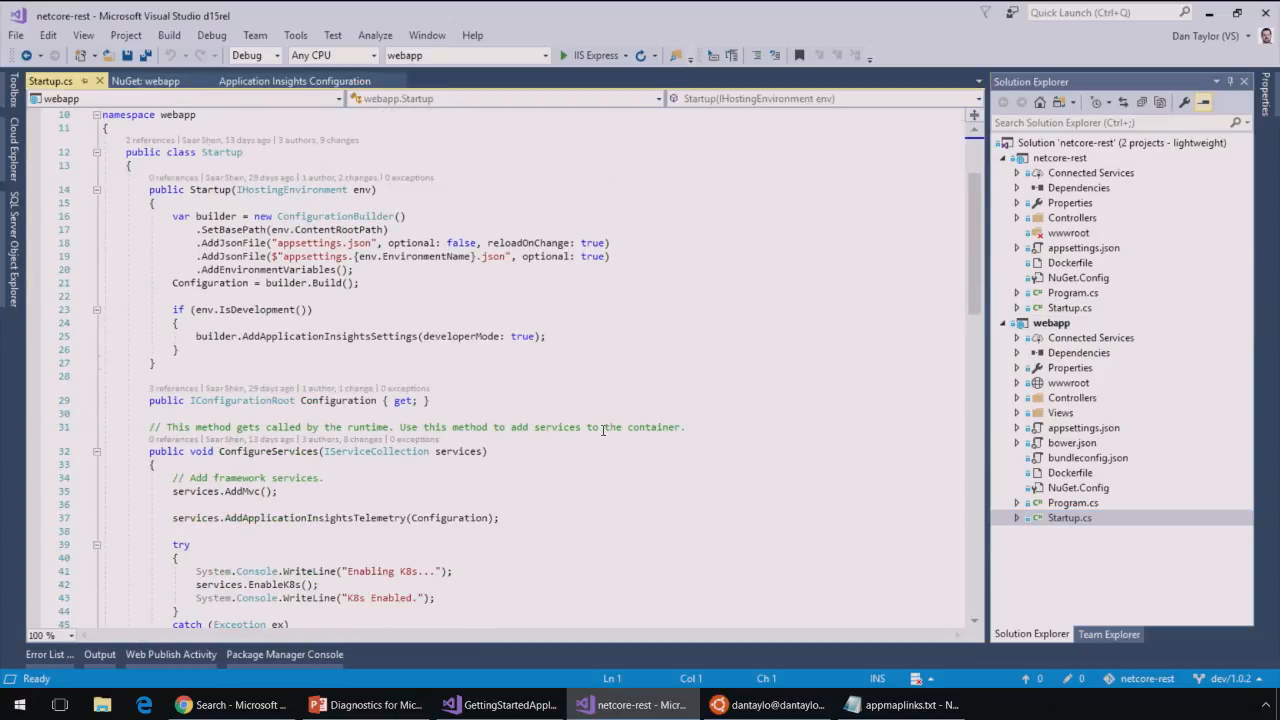
In Startup.cs, locate the services.EnableK8s() call in ConfigureServices
{"action": "scroll", "scroll_direction": "down", "scroll_amount": 3}
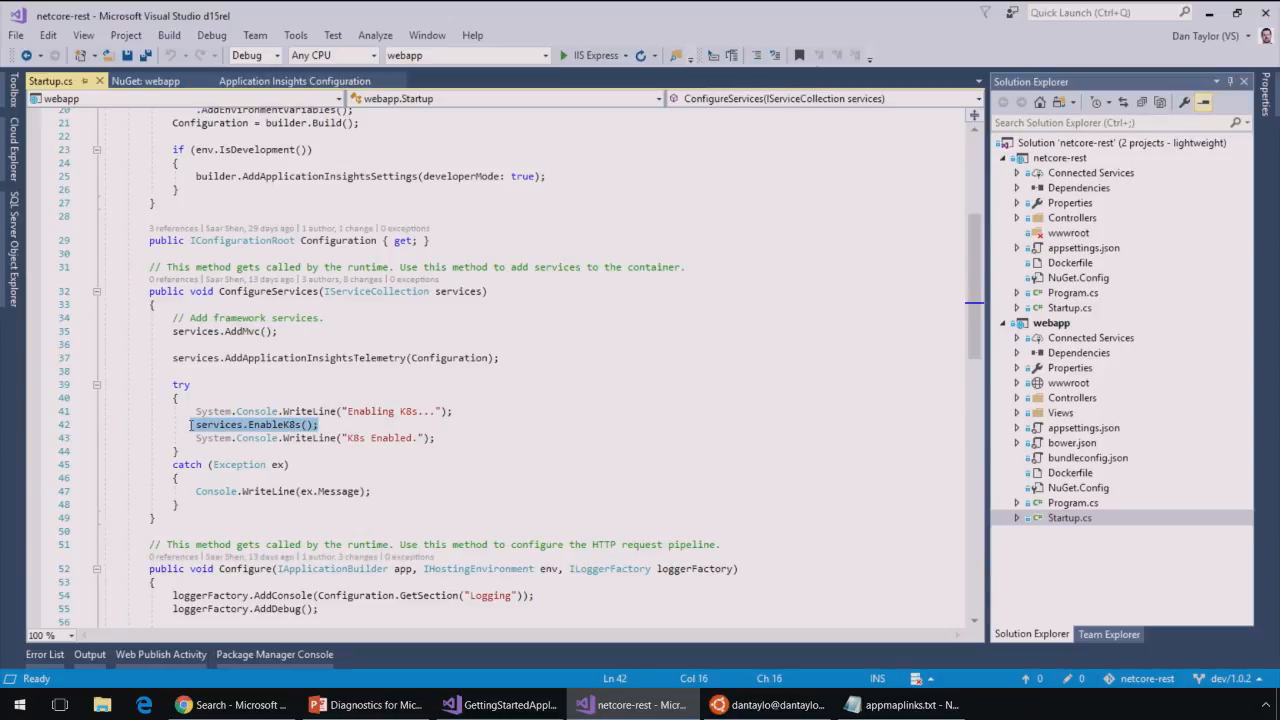
{"action": "left_click", "coordinate": [290, 424]}
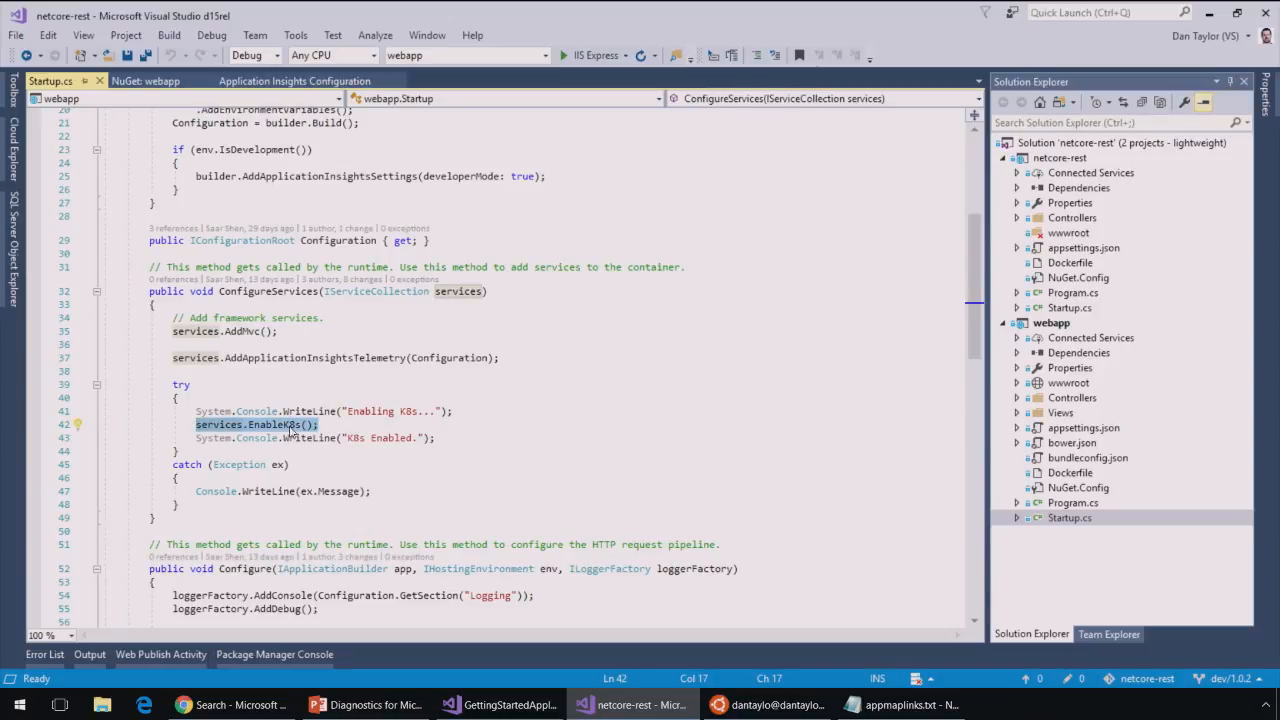